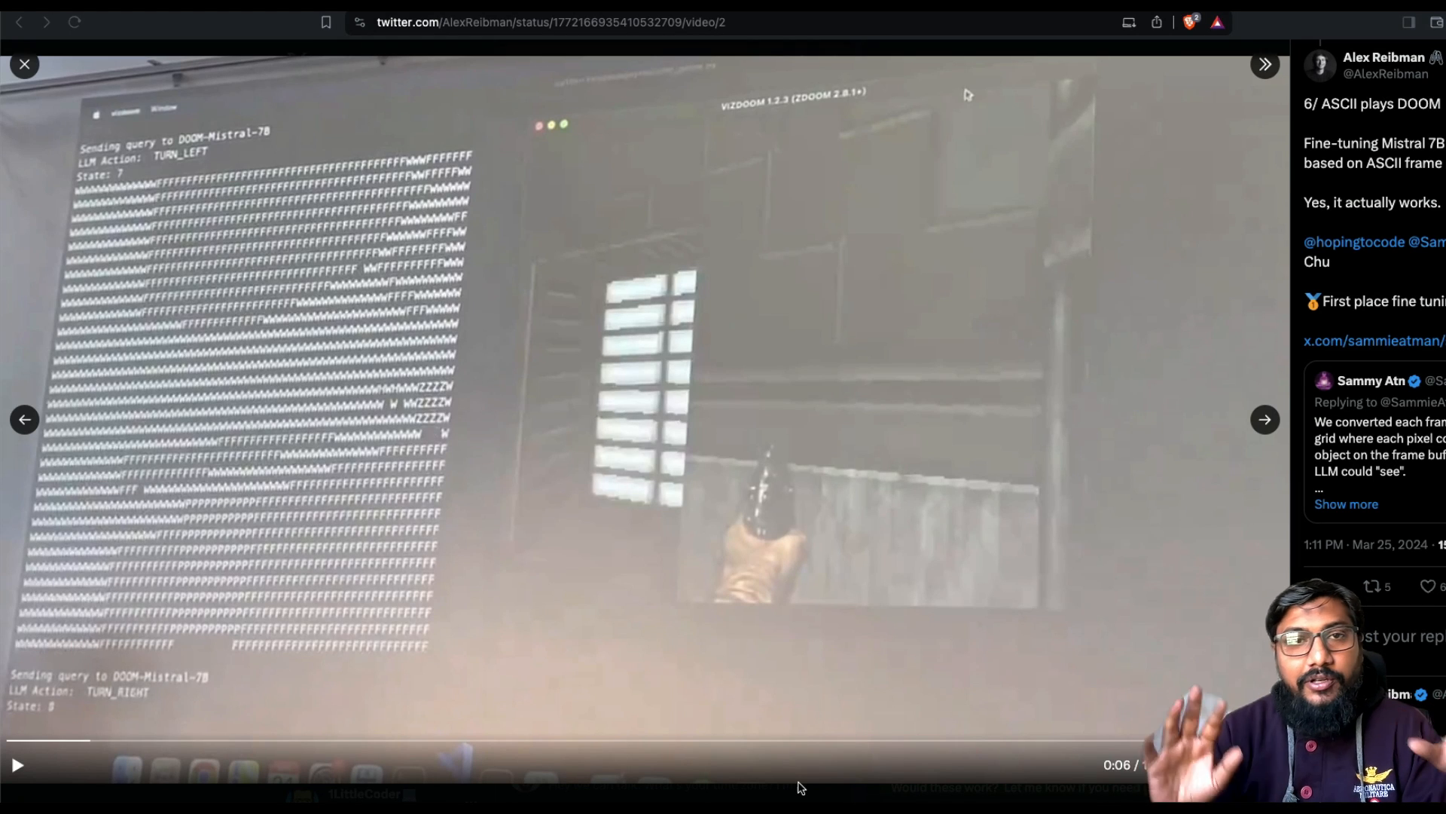
{"action": "mouse_move", "coordinate": [357, 589]}
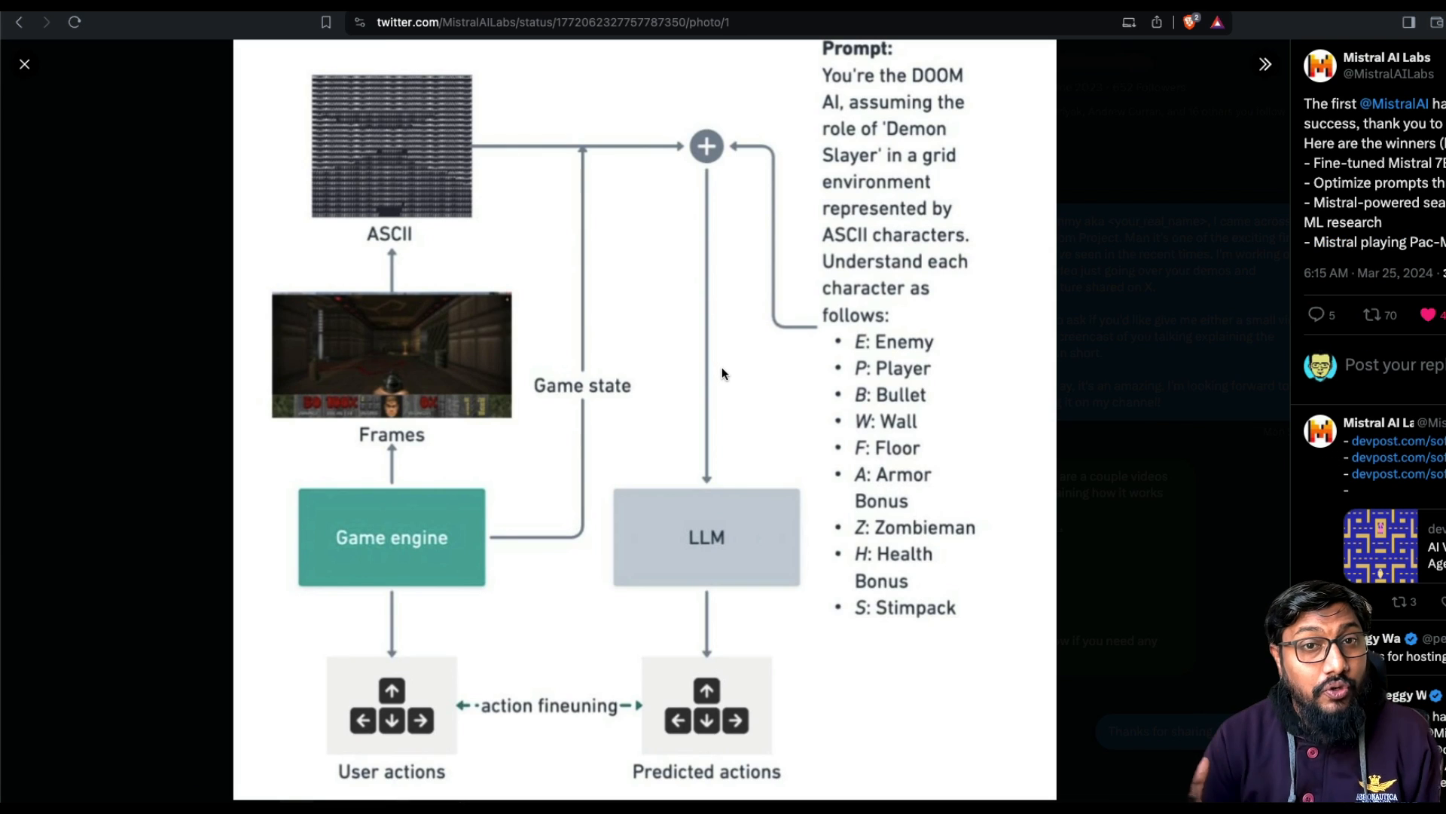
{"action": "mouse_move", "coordinate": [381, 506]}
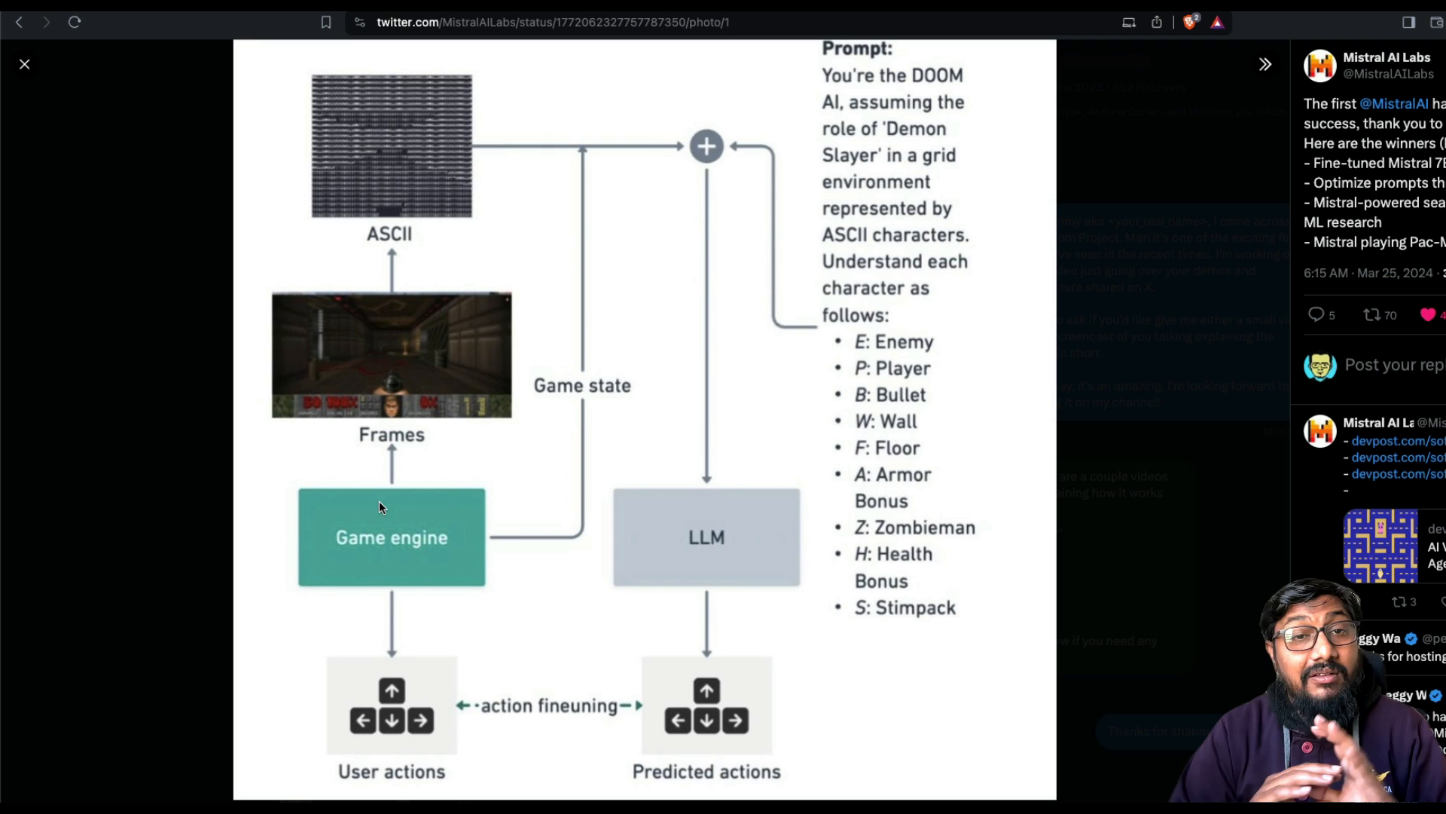
{"action": "mouse_move", "coordinate": [391, 544]}
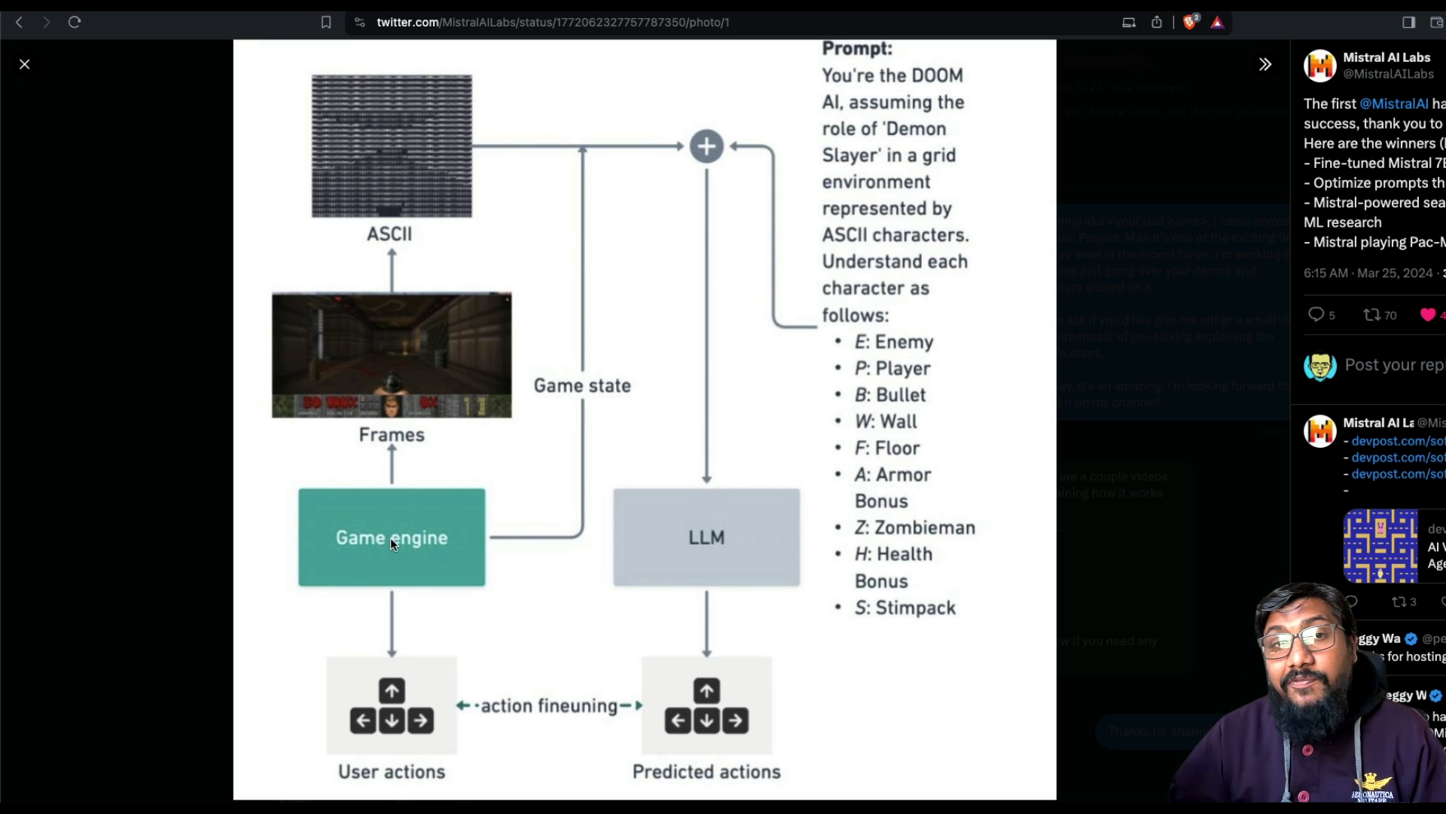
{"action": "mouse_move", "coordinate": [378, 526]}
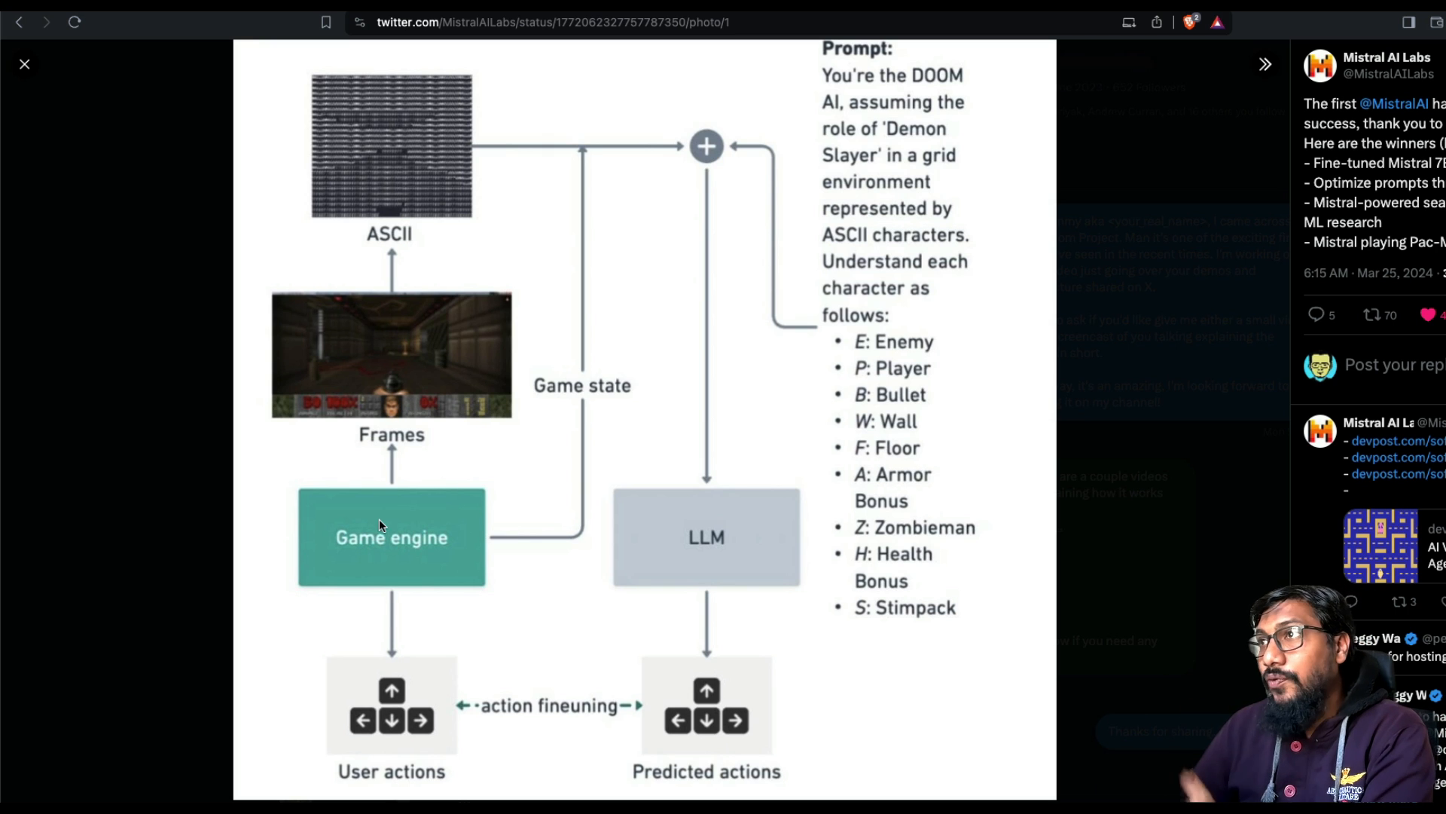
{"action": "mouse_move", "coordinate": [432, 473]}
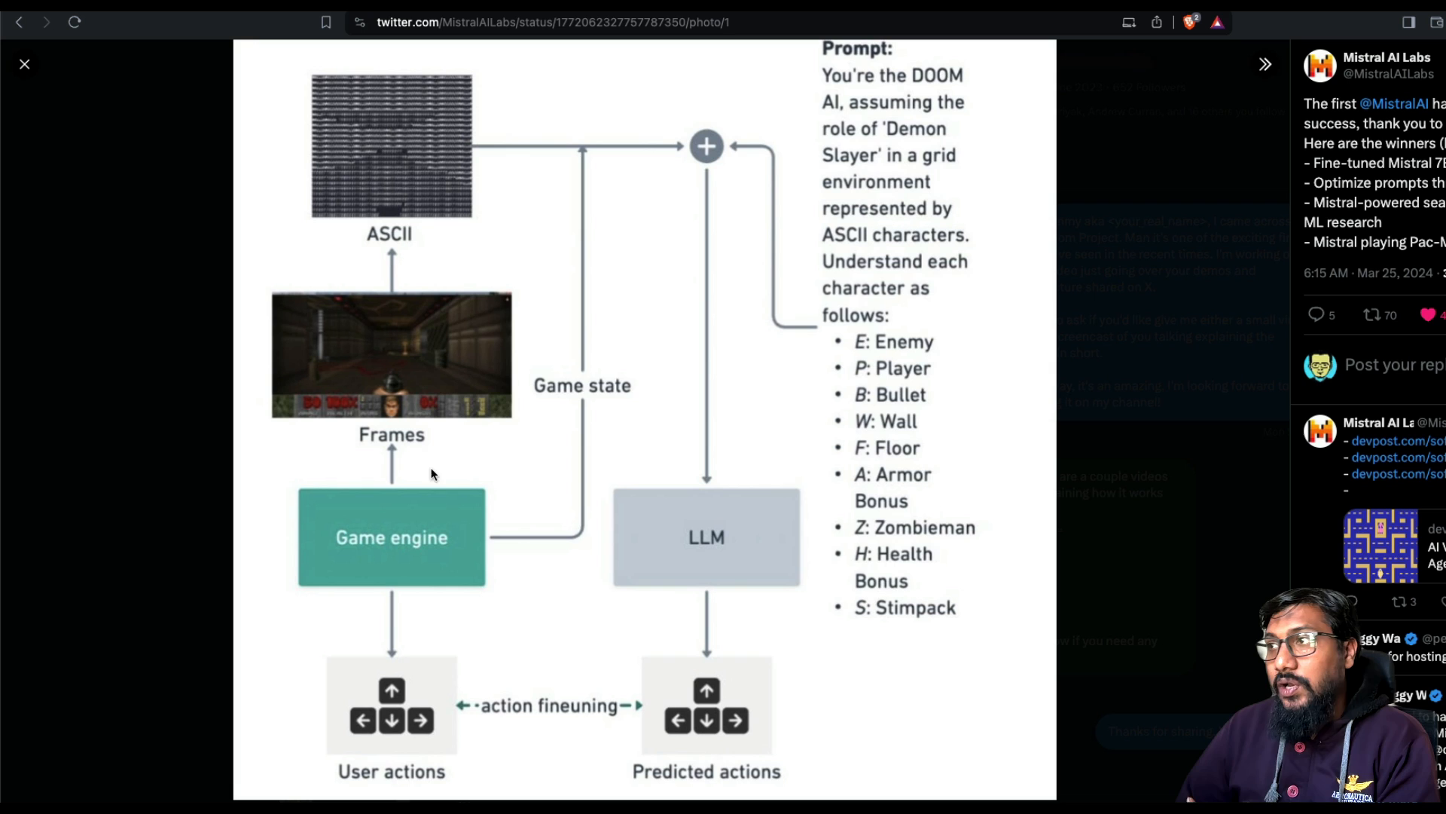
{"action": "mouse_move", "coordinate": [419, 399]}
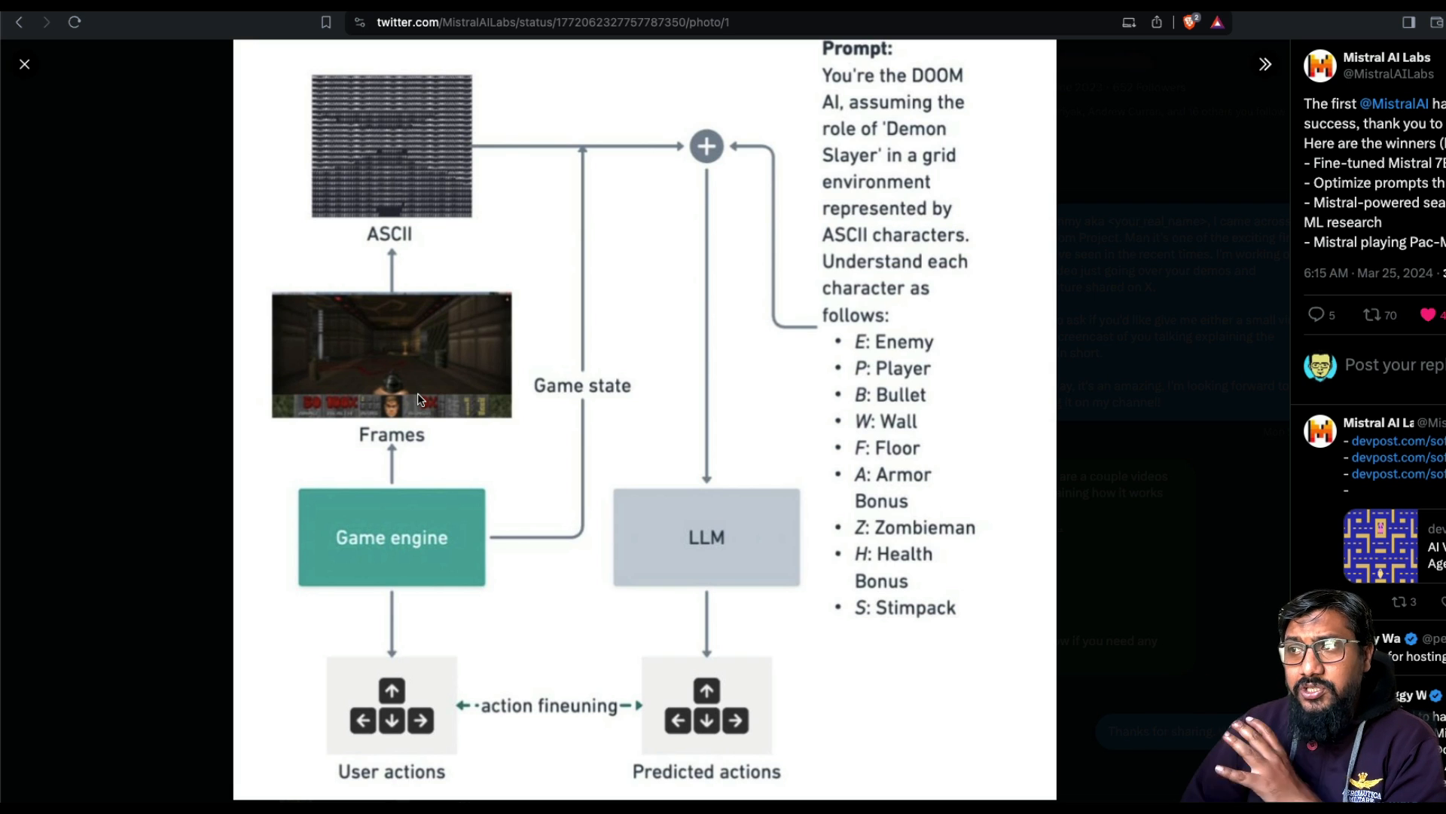
{"action": "mouse_move", "coordinate": [505, 316]}
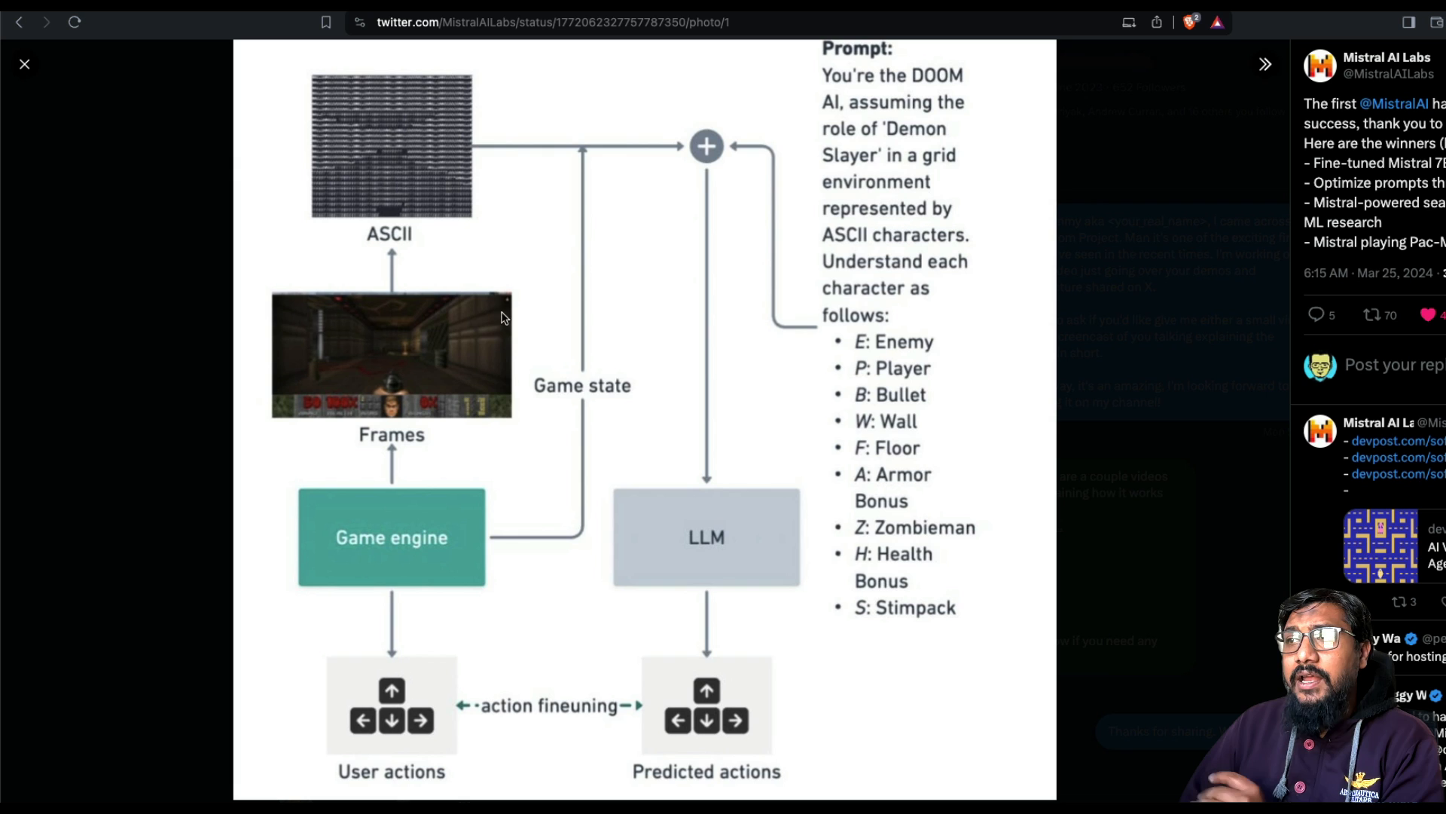
{"action": "mouse_move", "coordinate": [461, 129]}
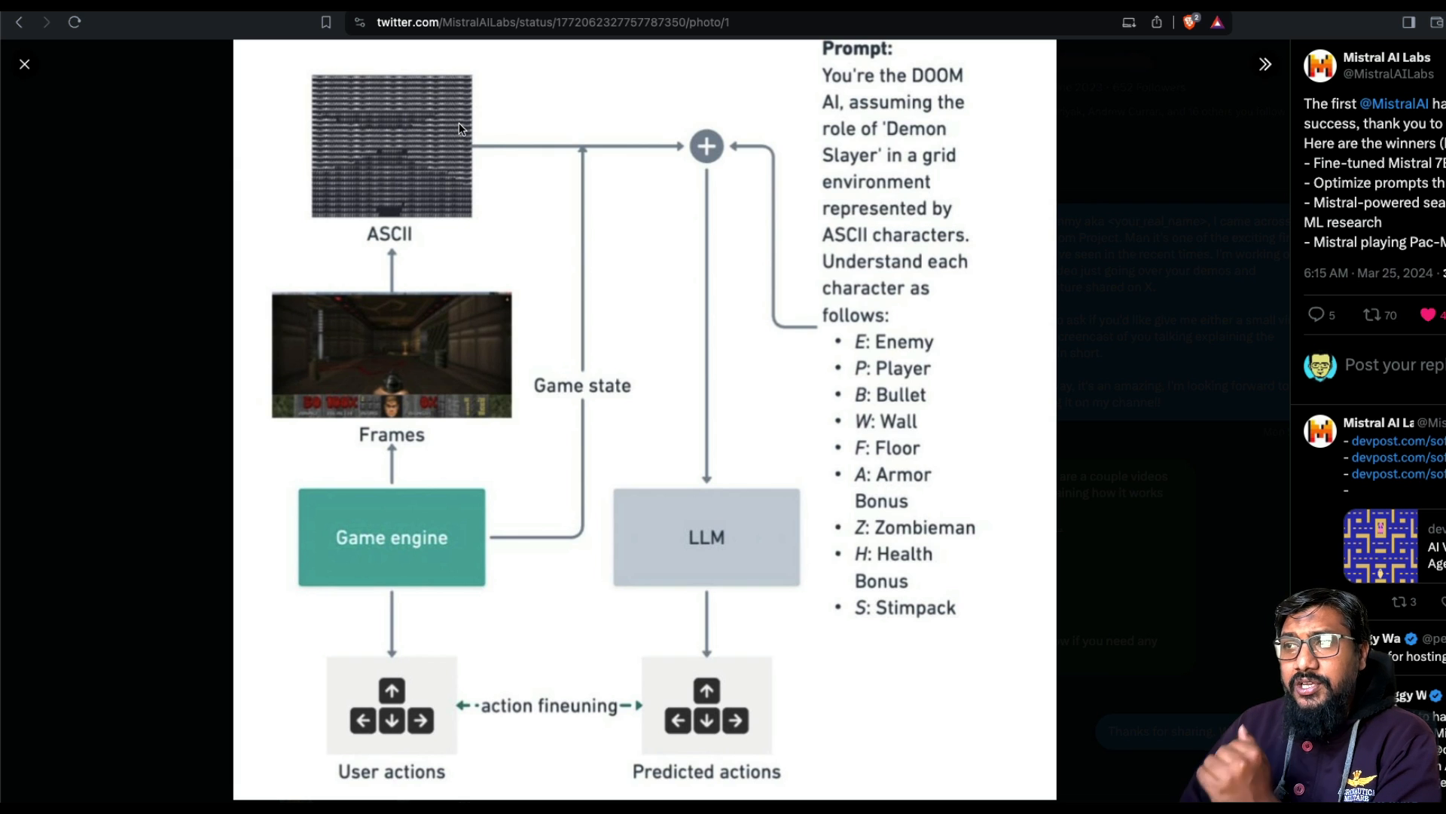
{"action": "mouse_move", "coordinate": [674, 220]}
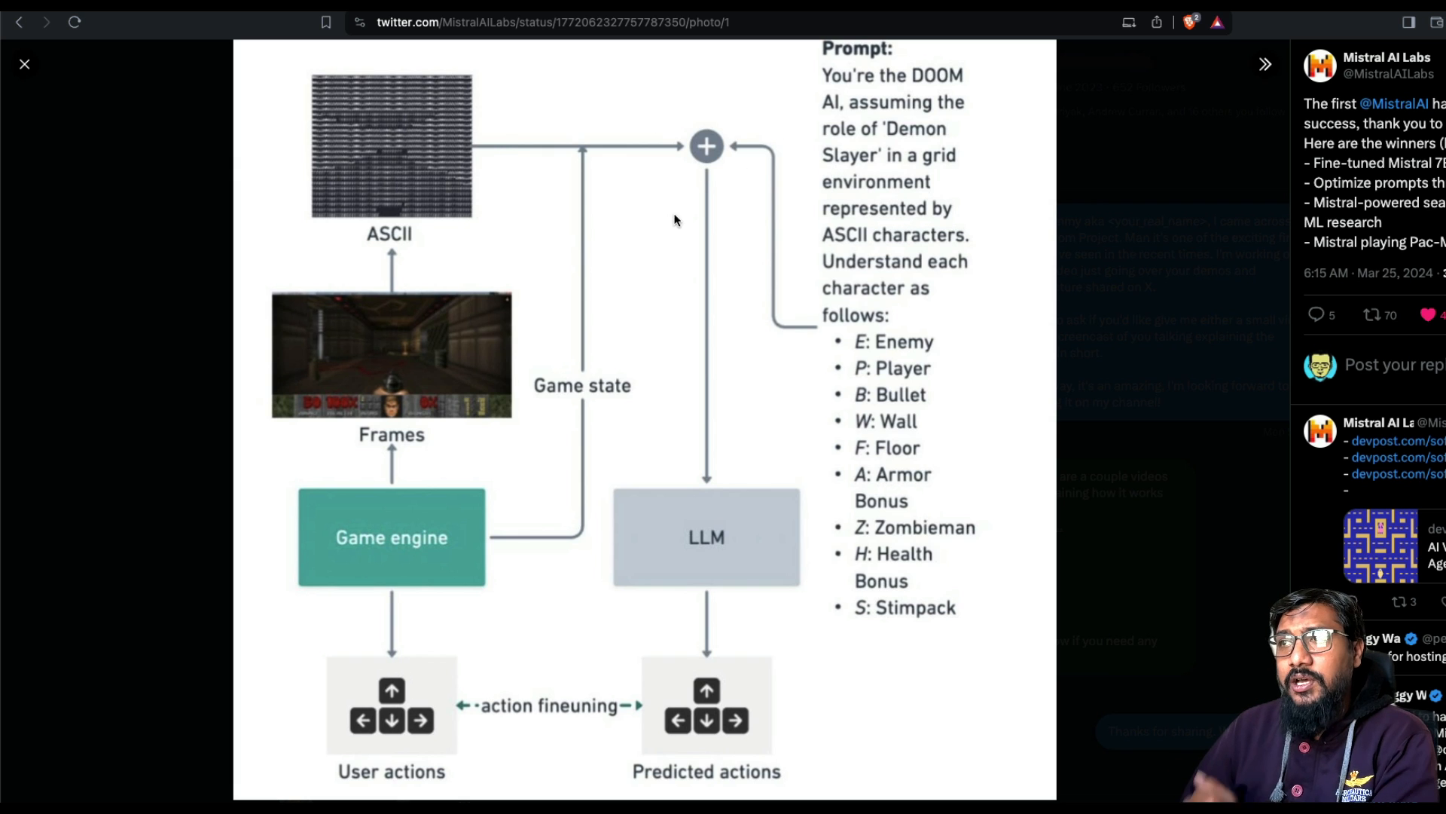
{"action": "mouse_move", "coordinate": [669, 312]}
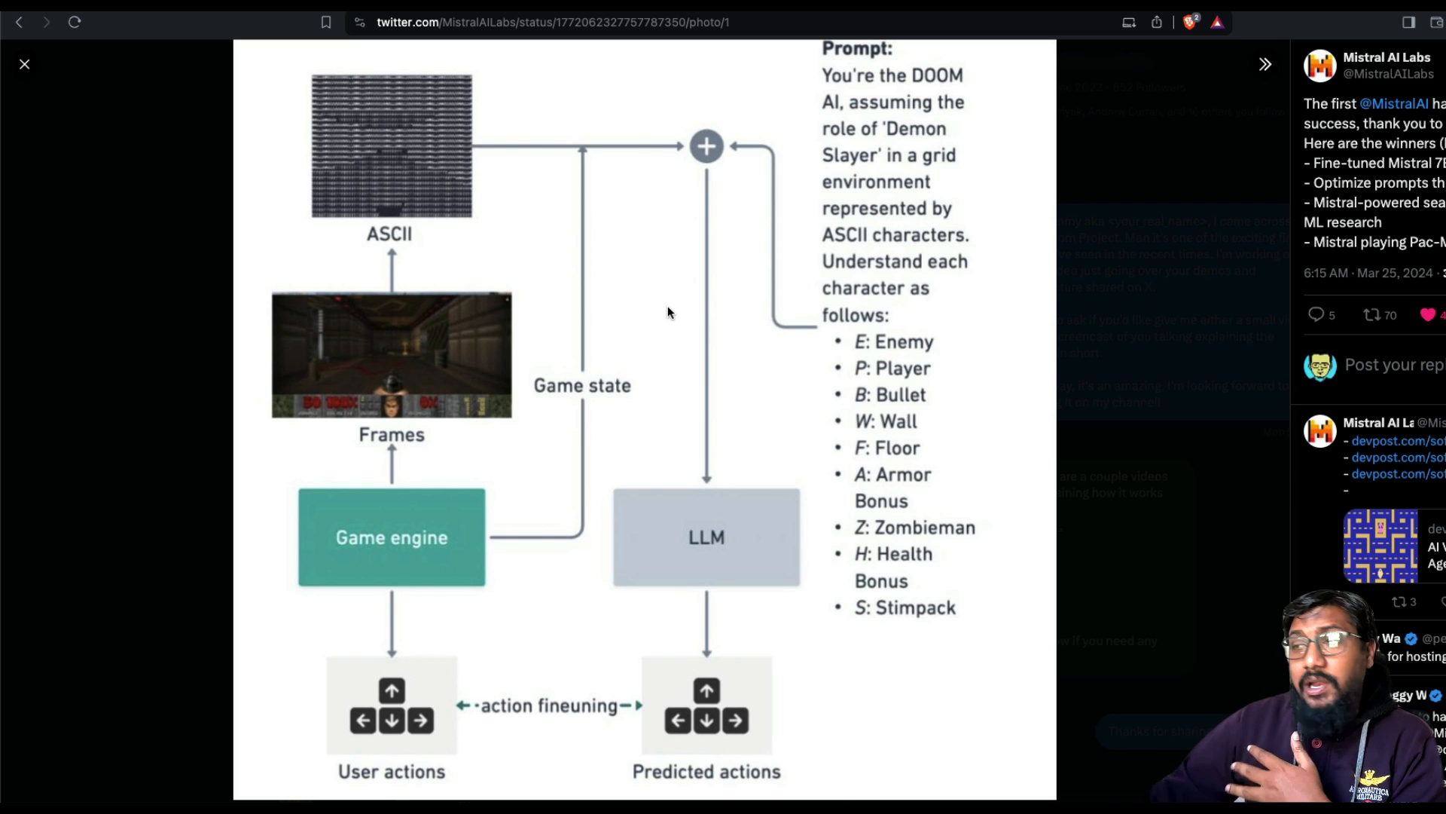
{"action": "mouse_move", "coordinate": [581, 350]}
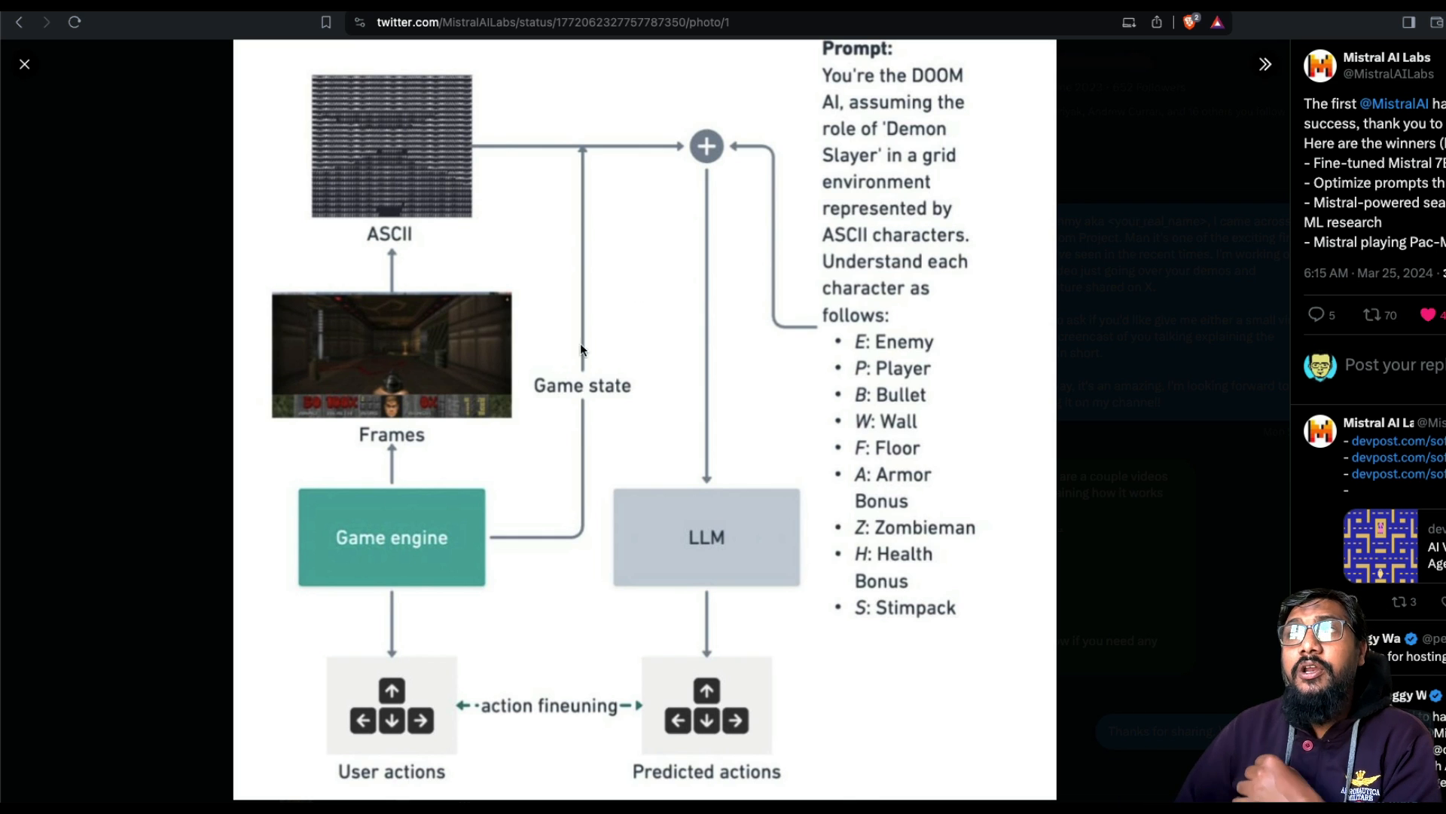
{"action": "mouse_move", "coordinate": [526, 512]}
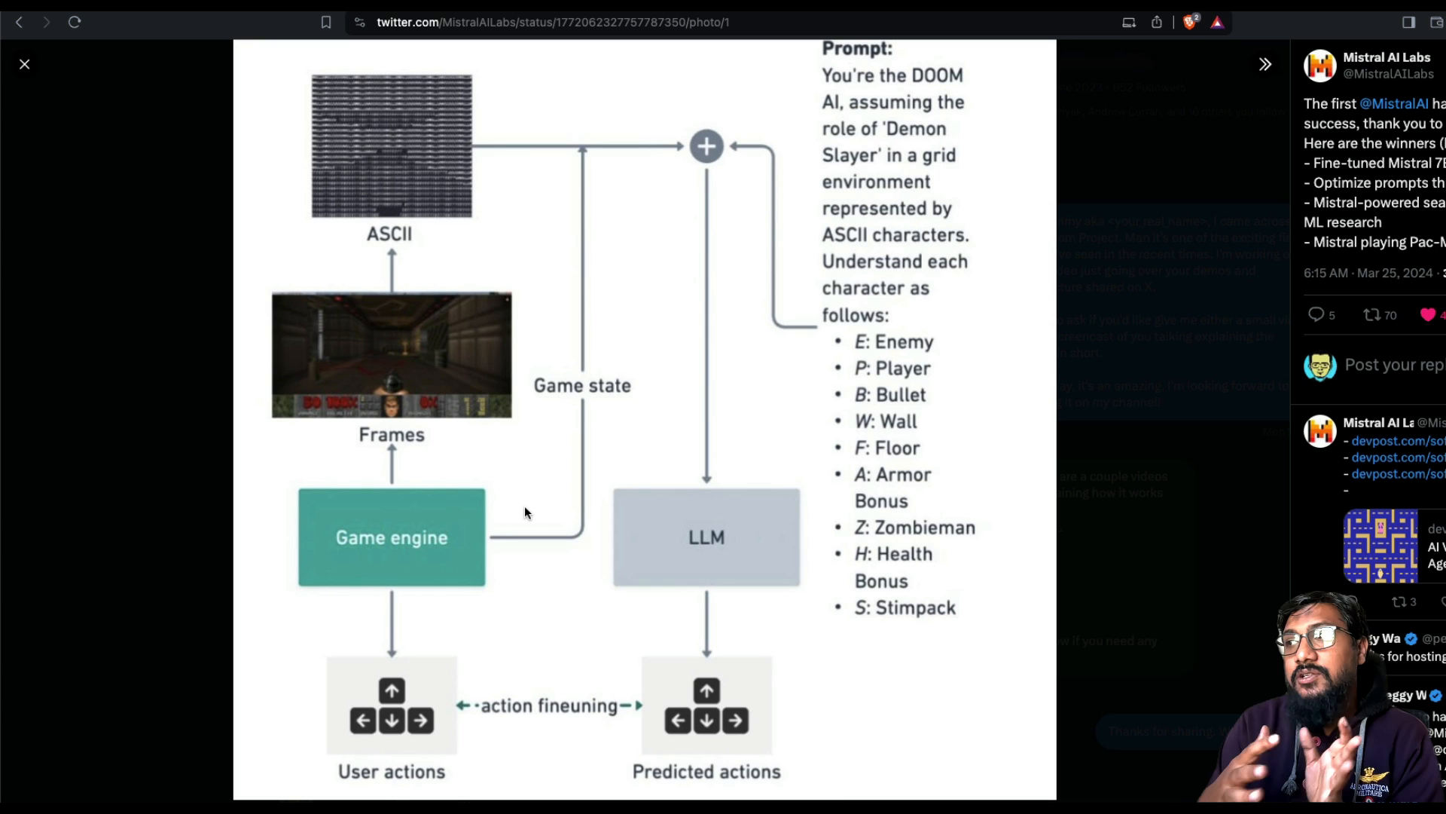
{"action": "mouse_move", "coordinate": [723, 629]}
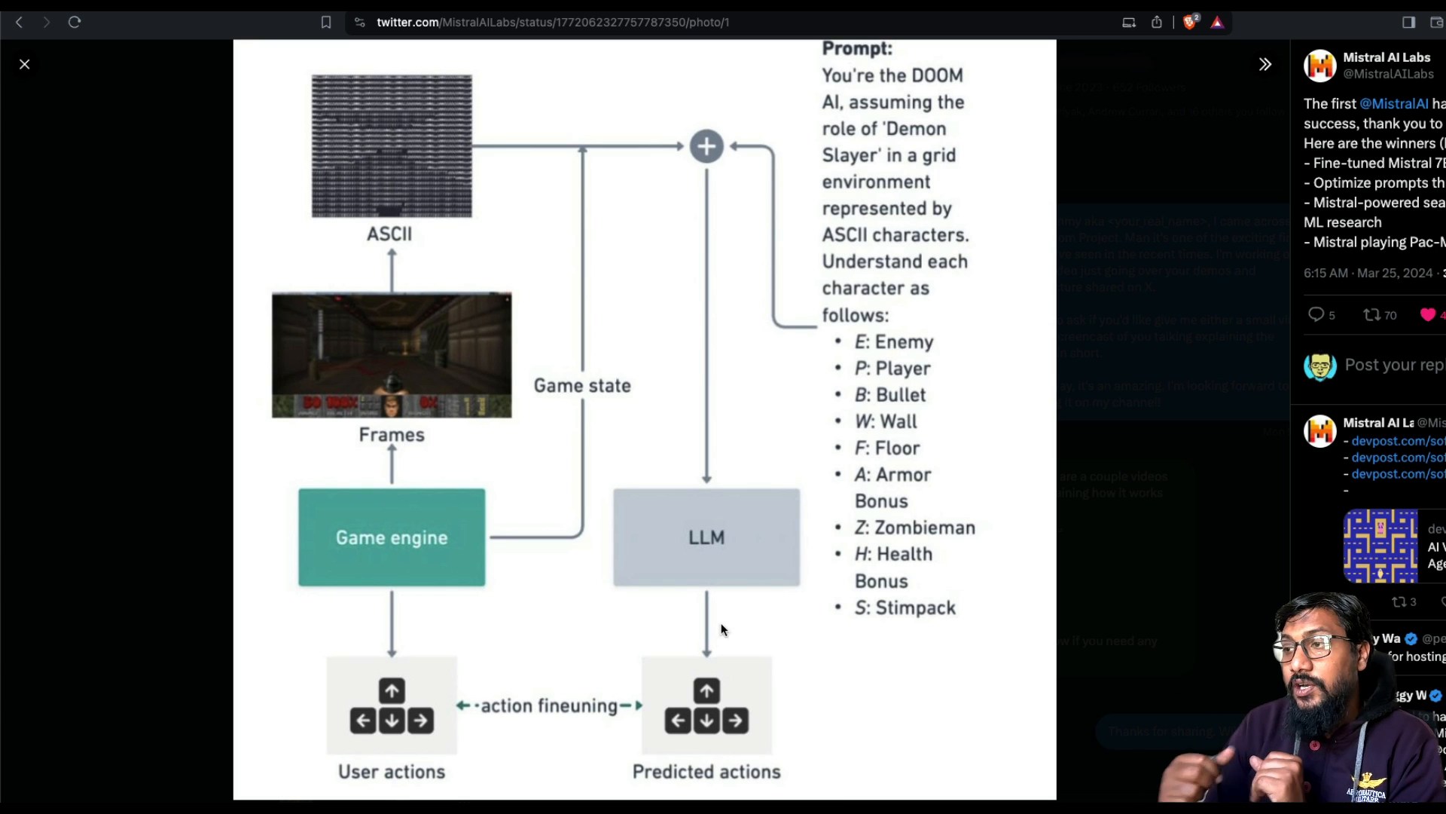
{"action": "mouse_move", "coordinate": [447, 716]}
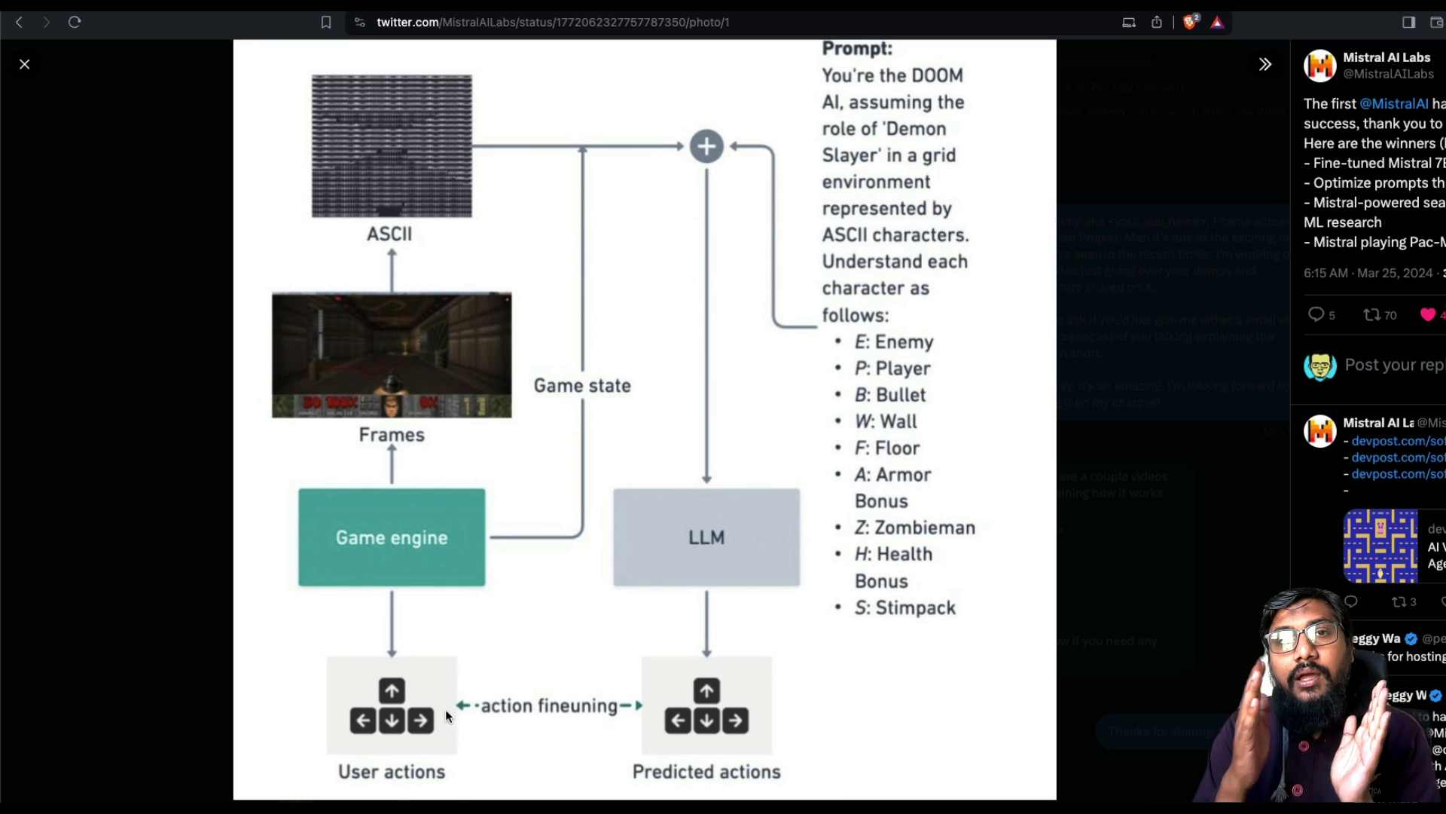
{"action": "mouse_move", "coordinate": [672, 698]}
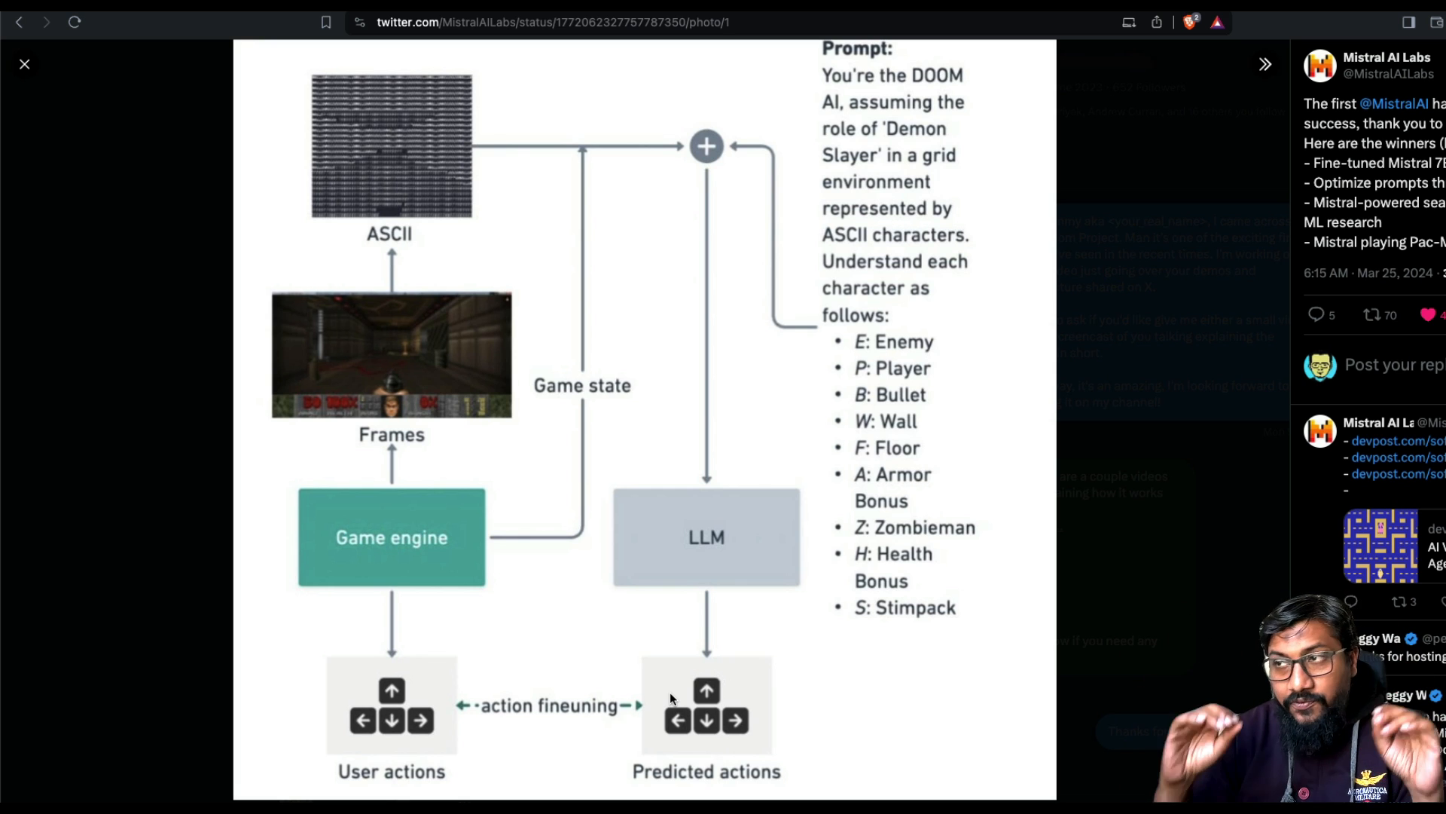
{"action": "mouse_move", "coordinate": [791, 141]}
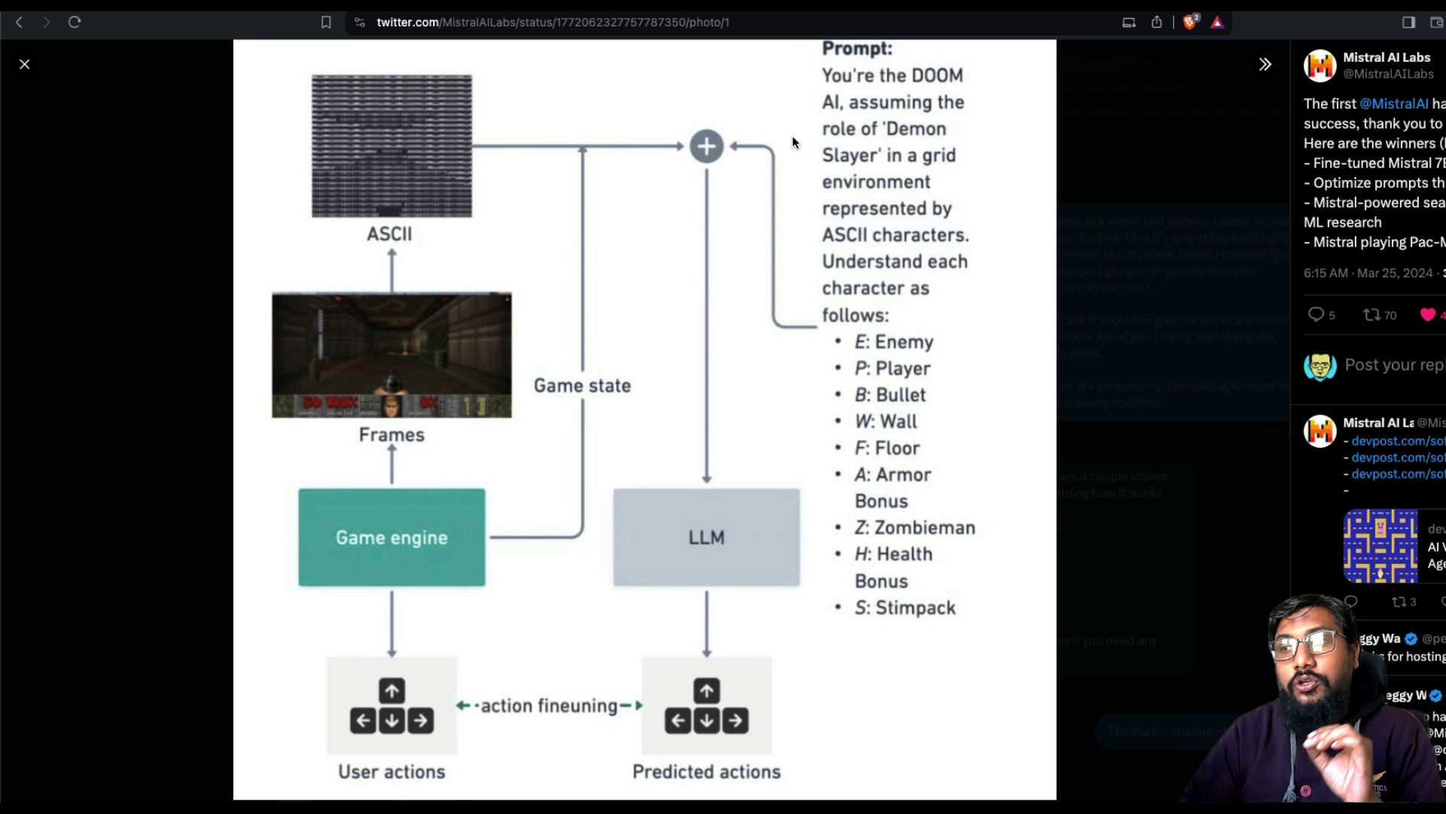
{"action": "mouse_move", "coordinate": [984, 97]}
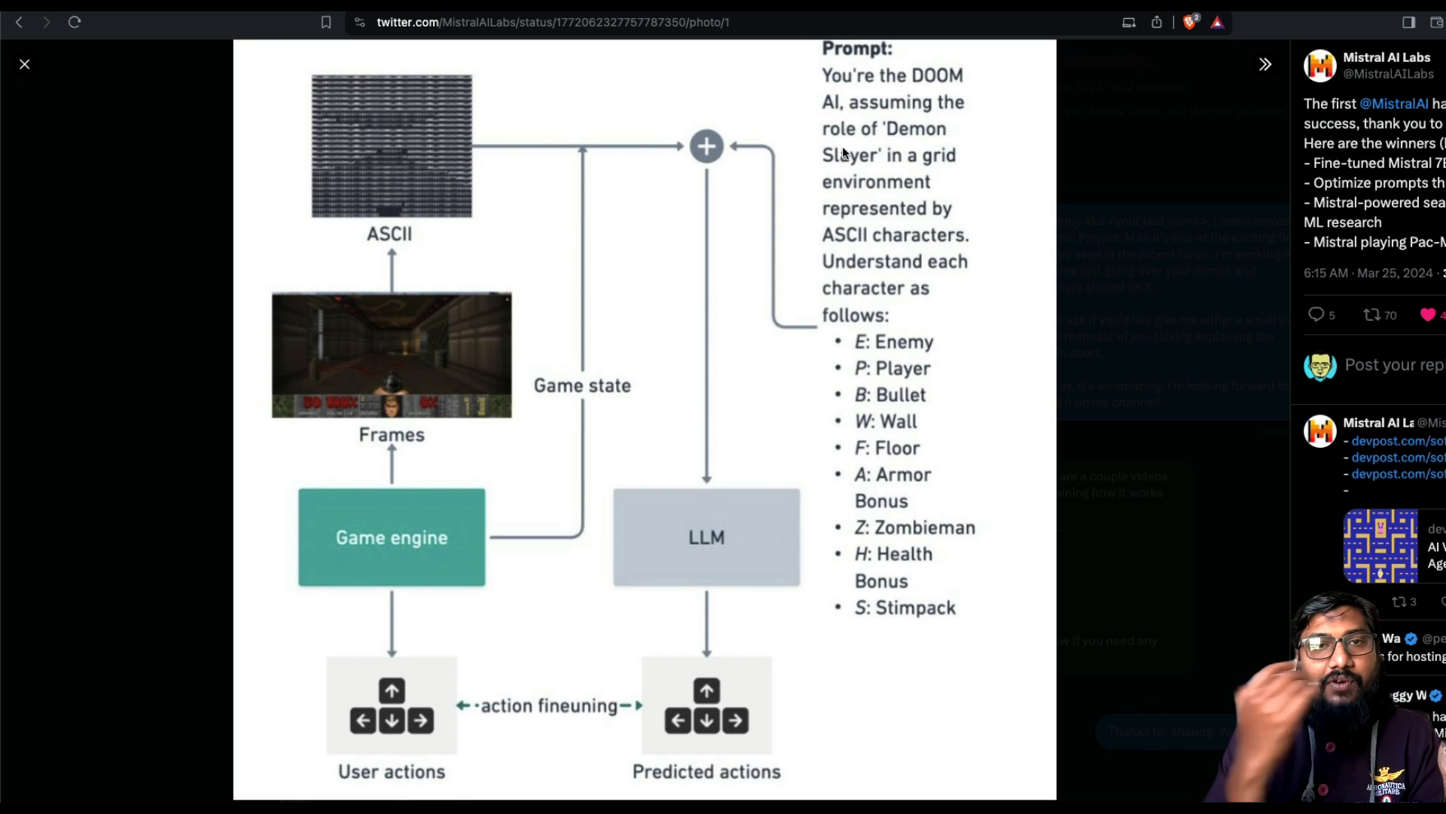
{"action": "mouse_move", "coordinate": [917, 192]}
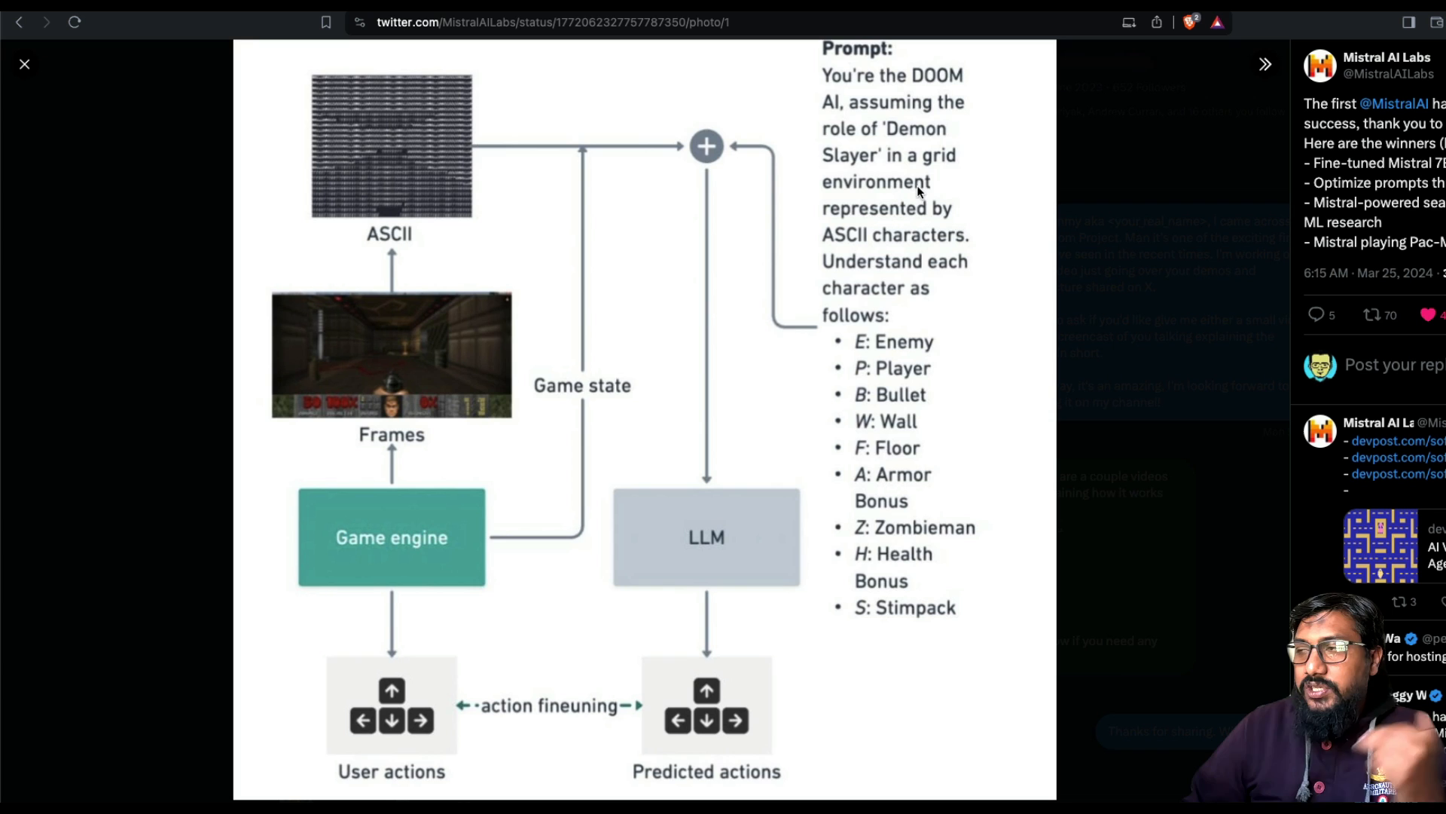
{"action": "mouse_move", "coordinate": [913, 223]}
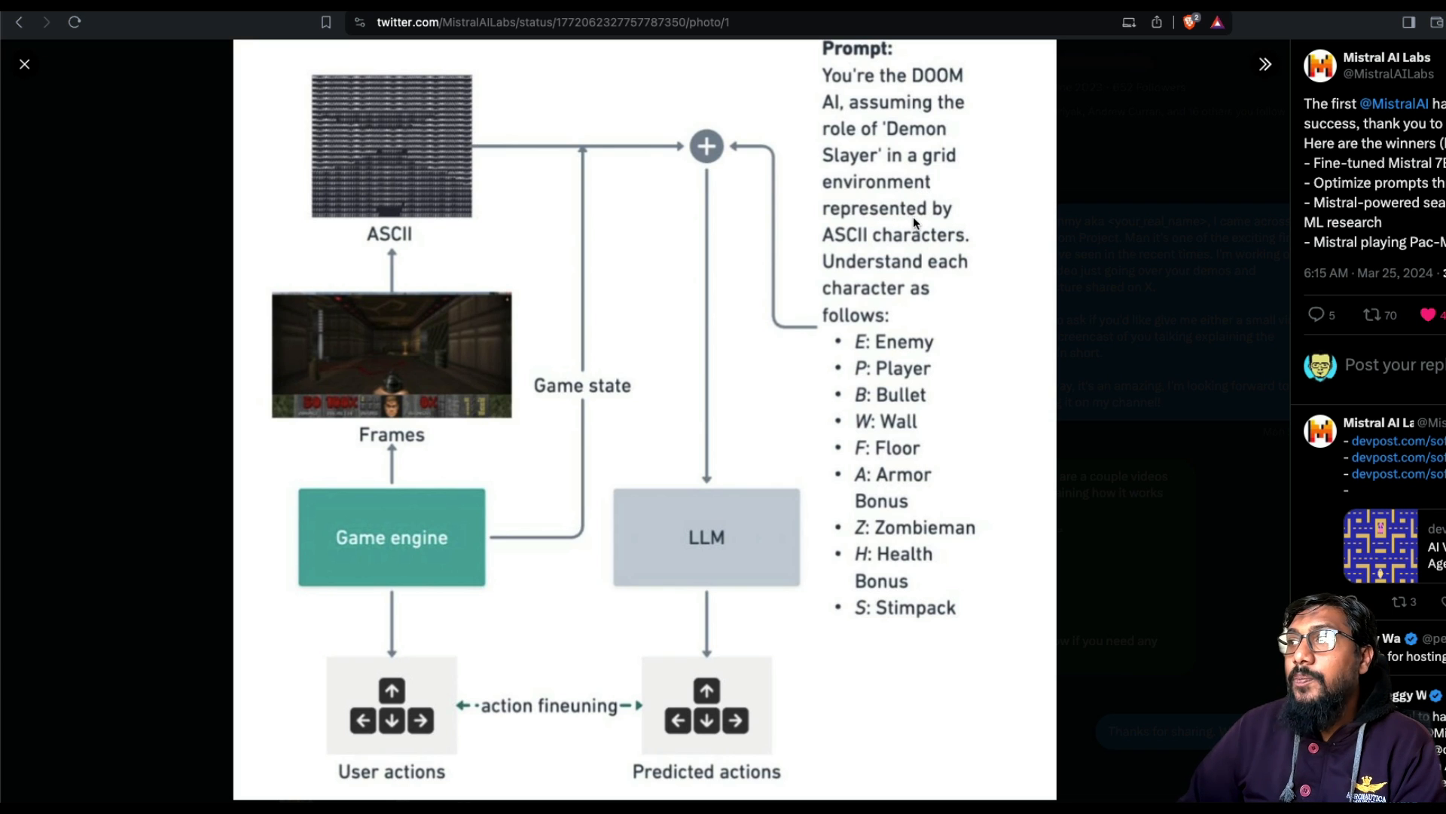
{"action": "mouse_move", "coordinate": [908, 258]}
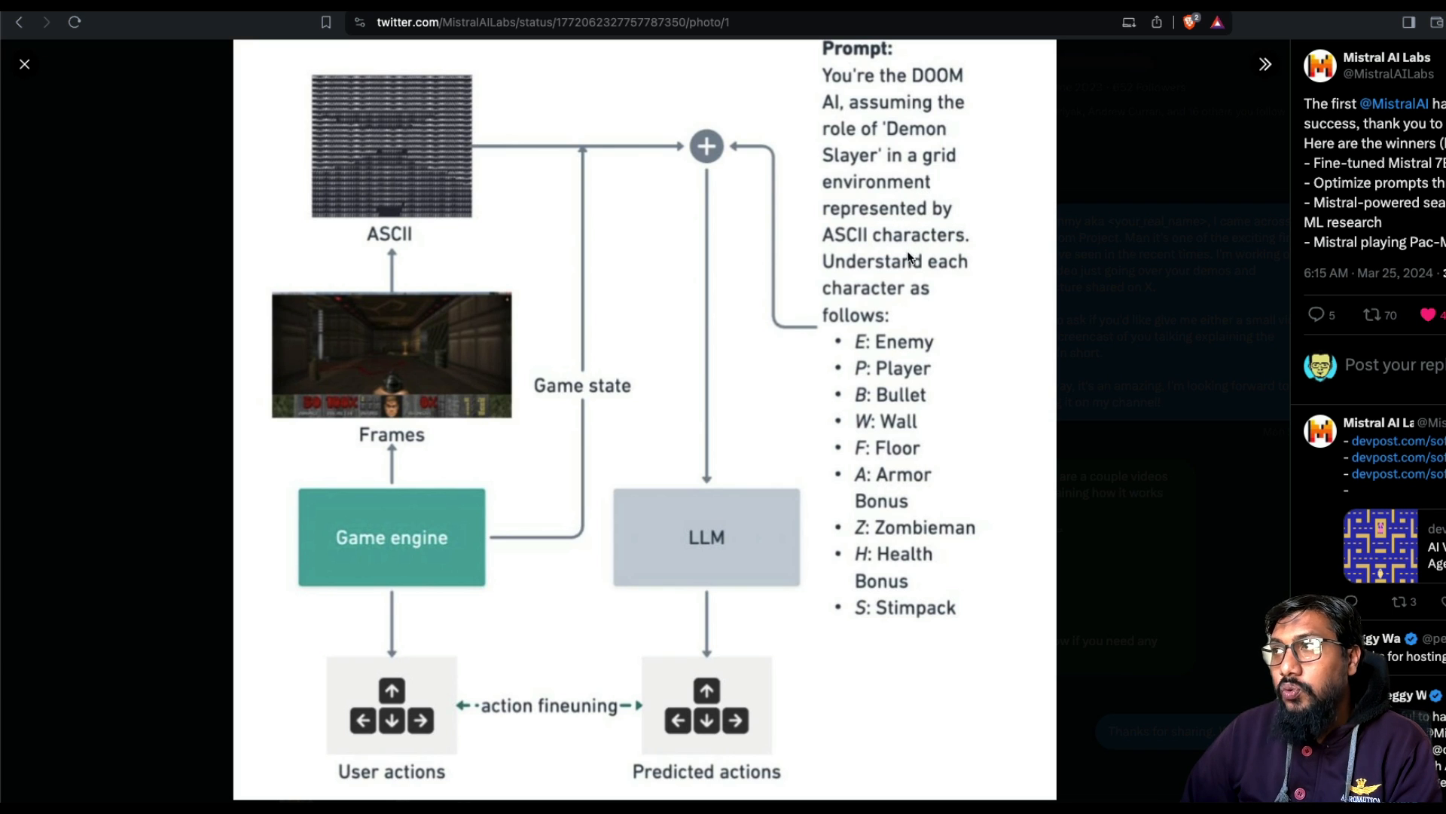
{"action": "mouse_move", "coordinate": [925, 307]}
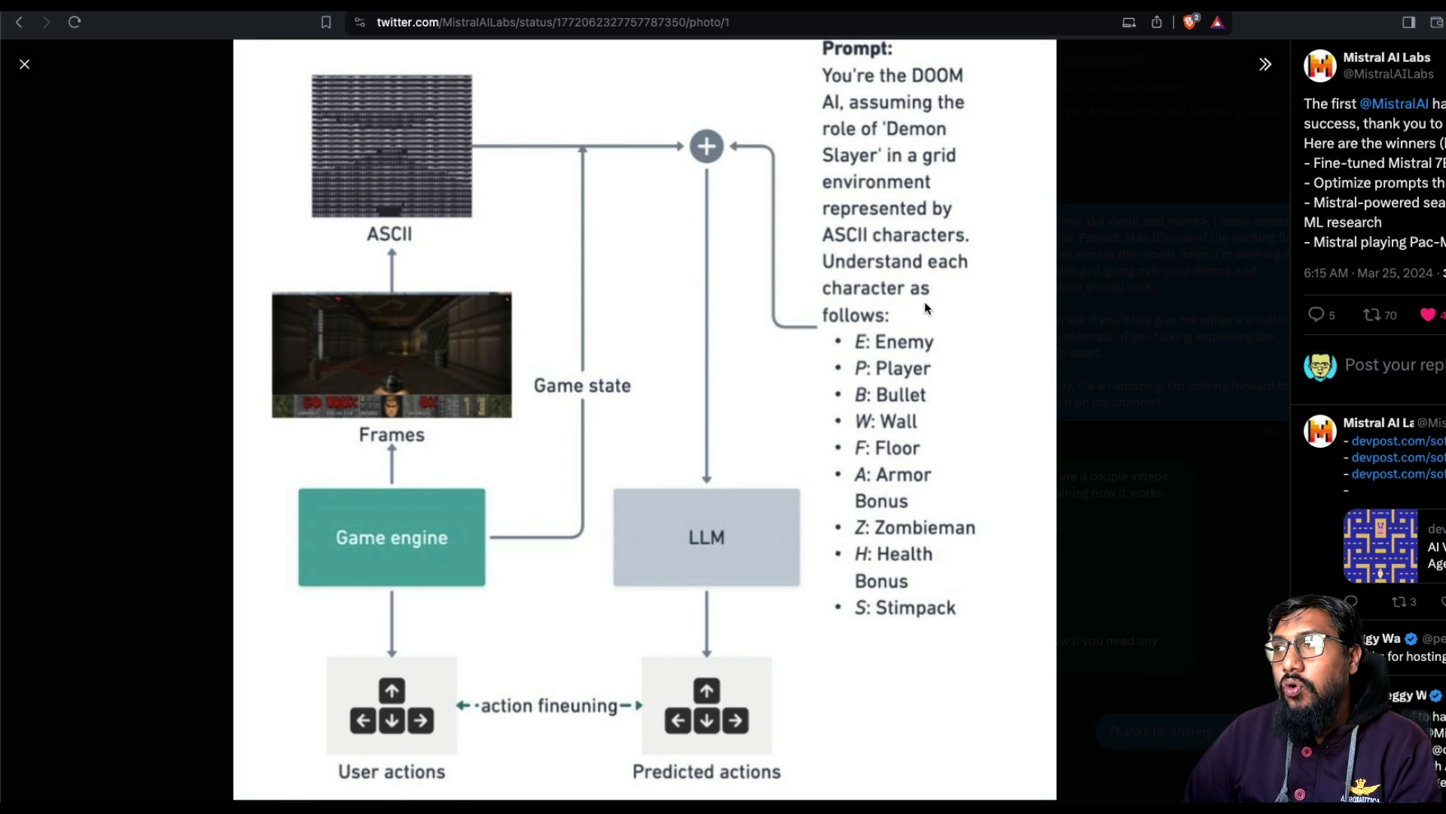
{"action": "mouse_move", "coordinate": [872, 388]}
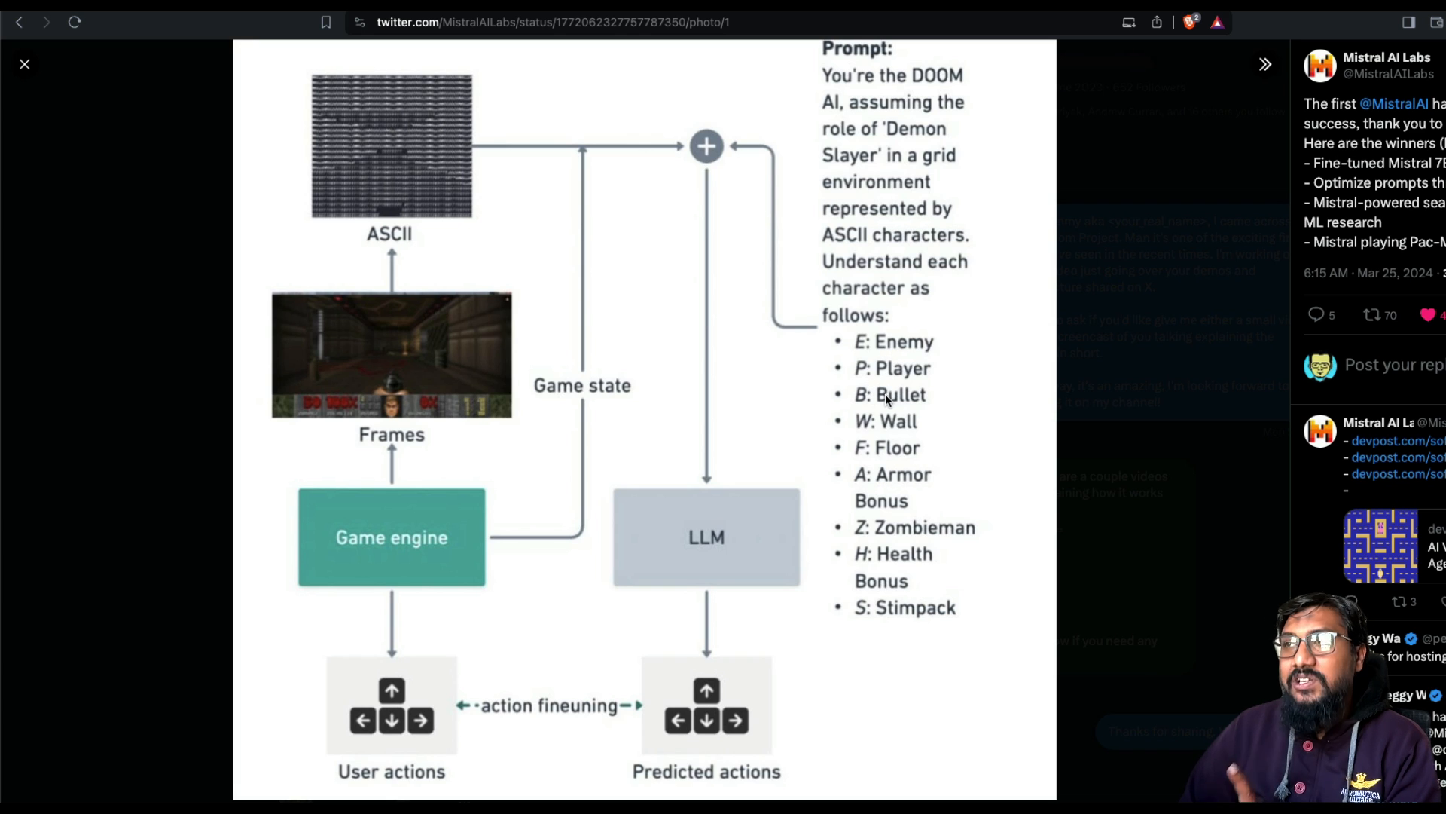
{"action": "mouse_move", "coordinate": [934, 477]}
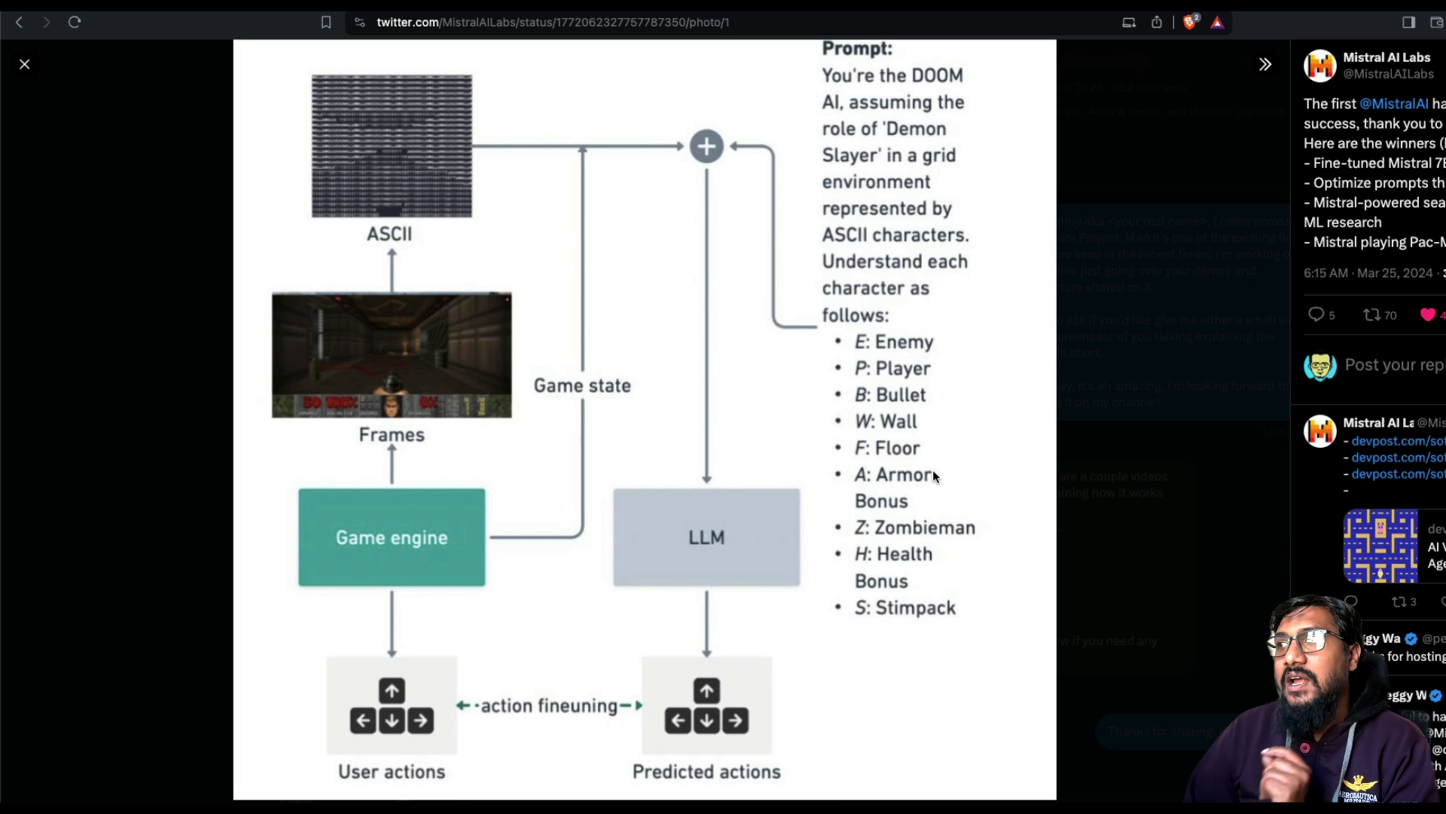
{"action": "mouse_move", "coordinate": [872, 522]}
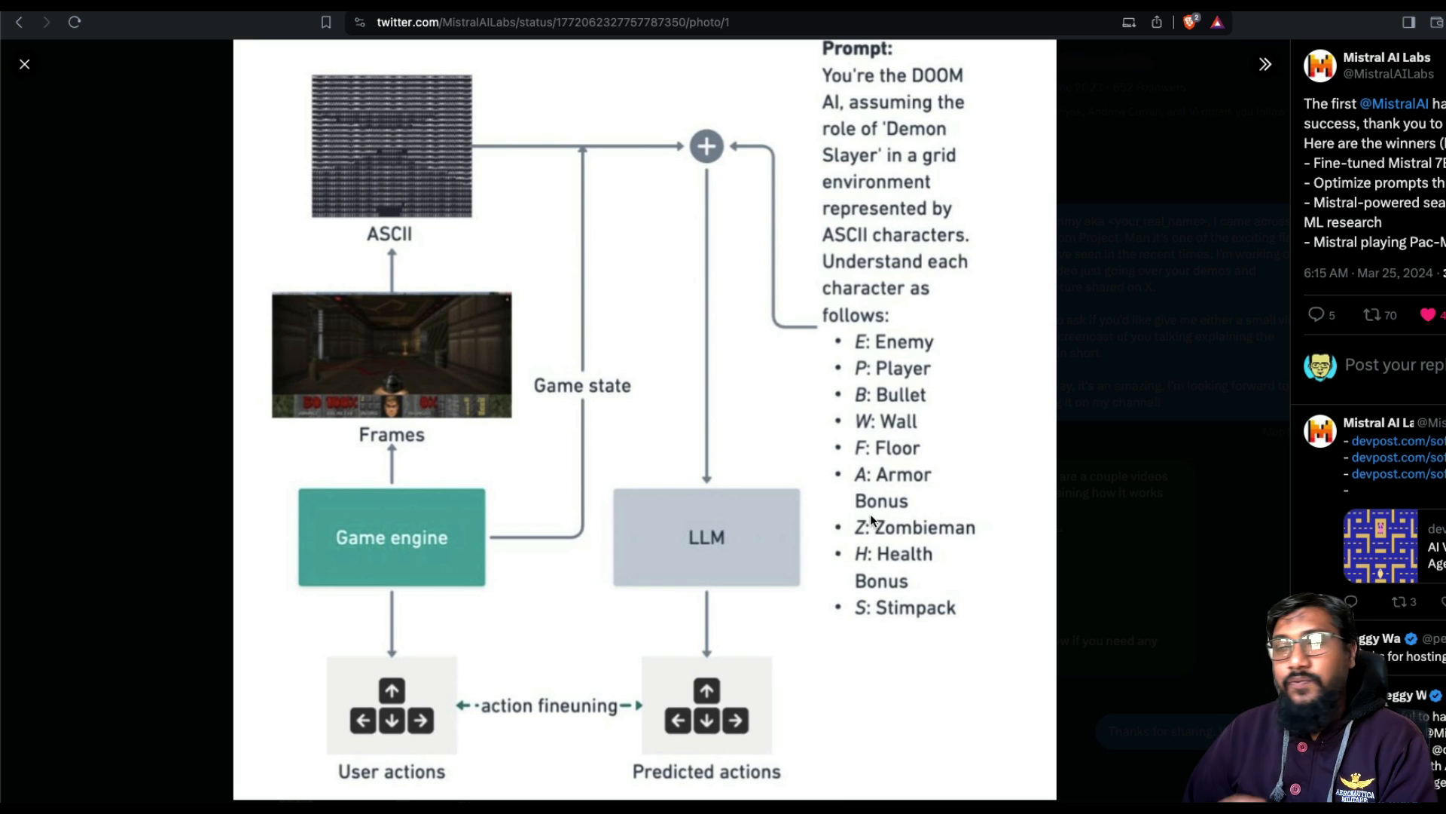
{"action": "mouse_move", "coordinate": [860, 595]}
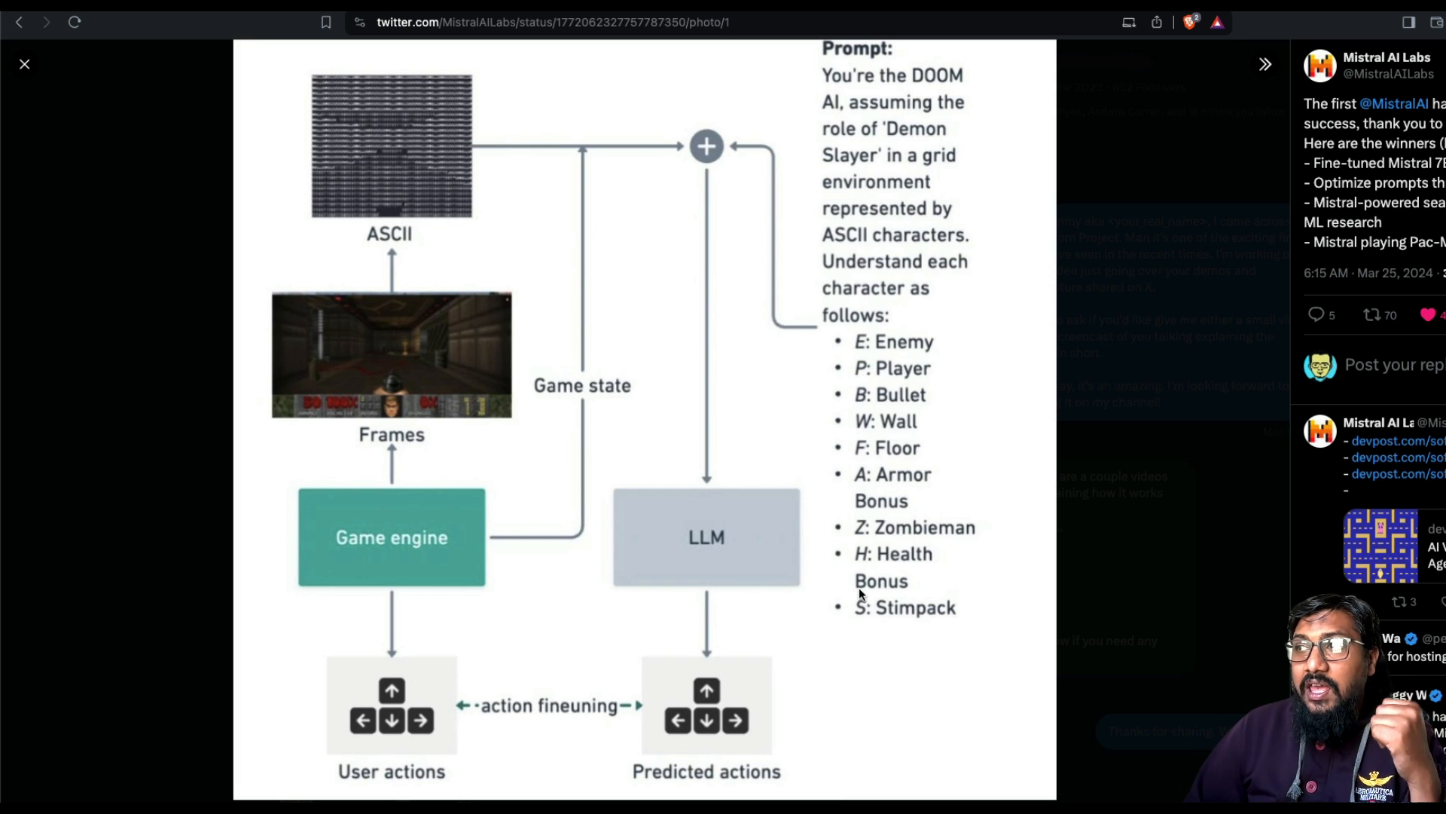
{"action": "mouse_move", "coordinate": [917, 636]}
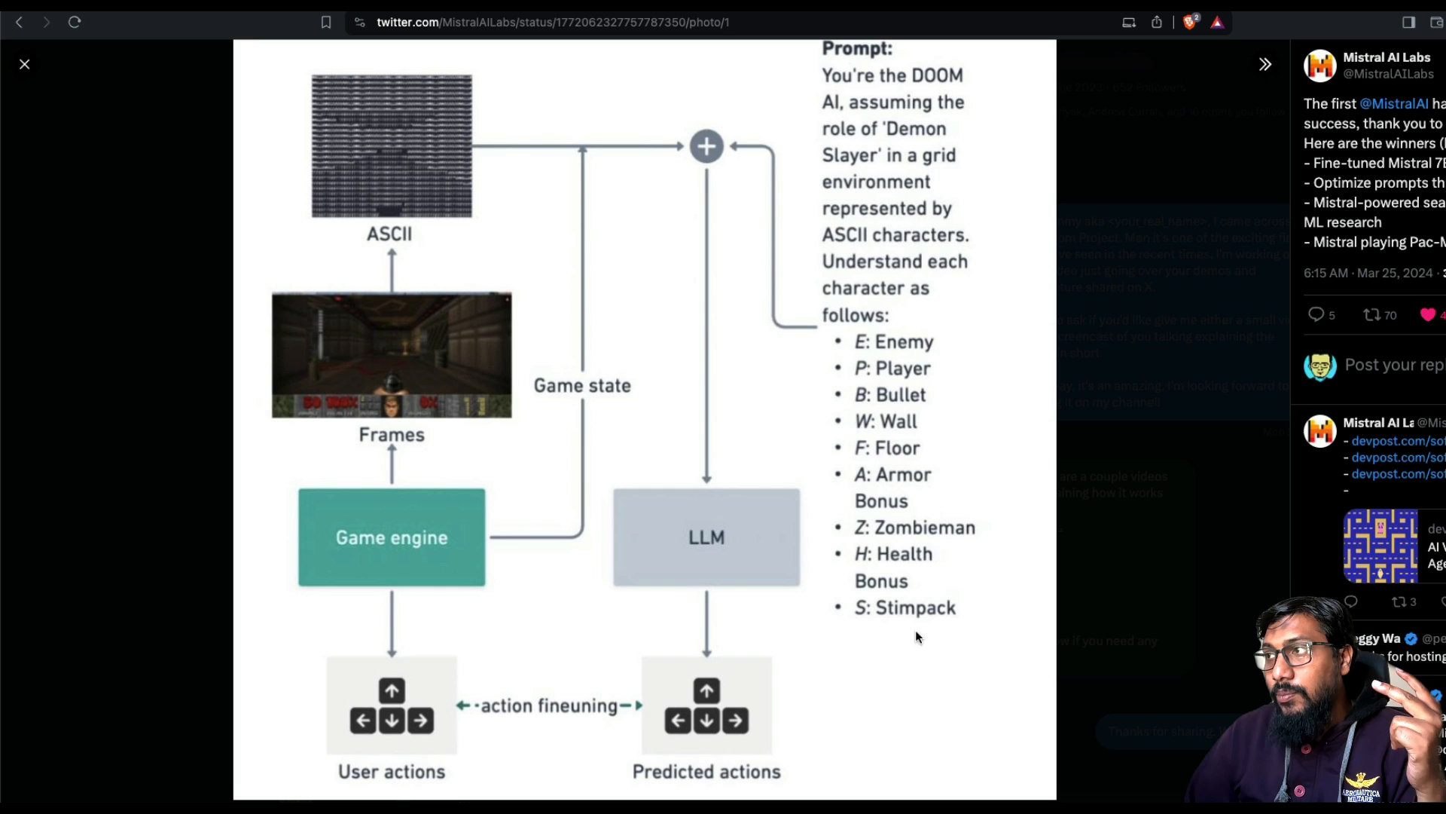
{"action": "mouse_move", "coordinate": [764, 636]}
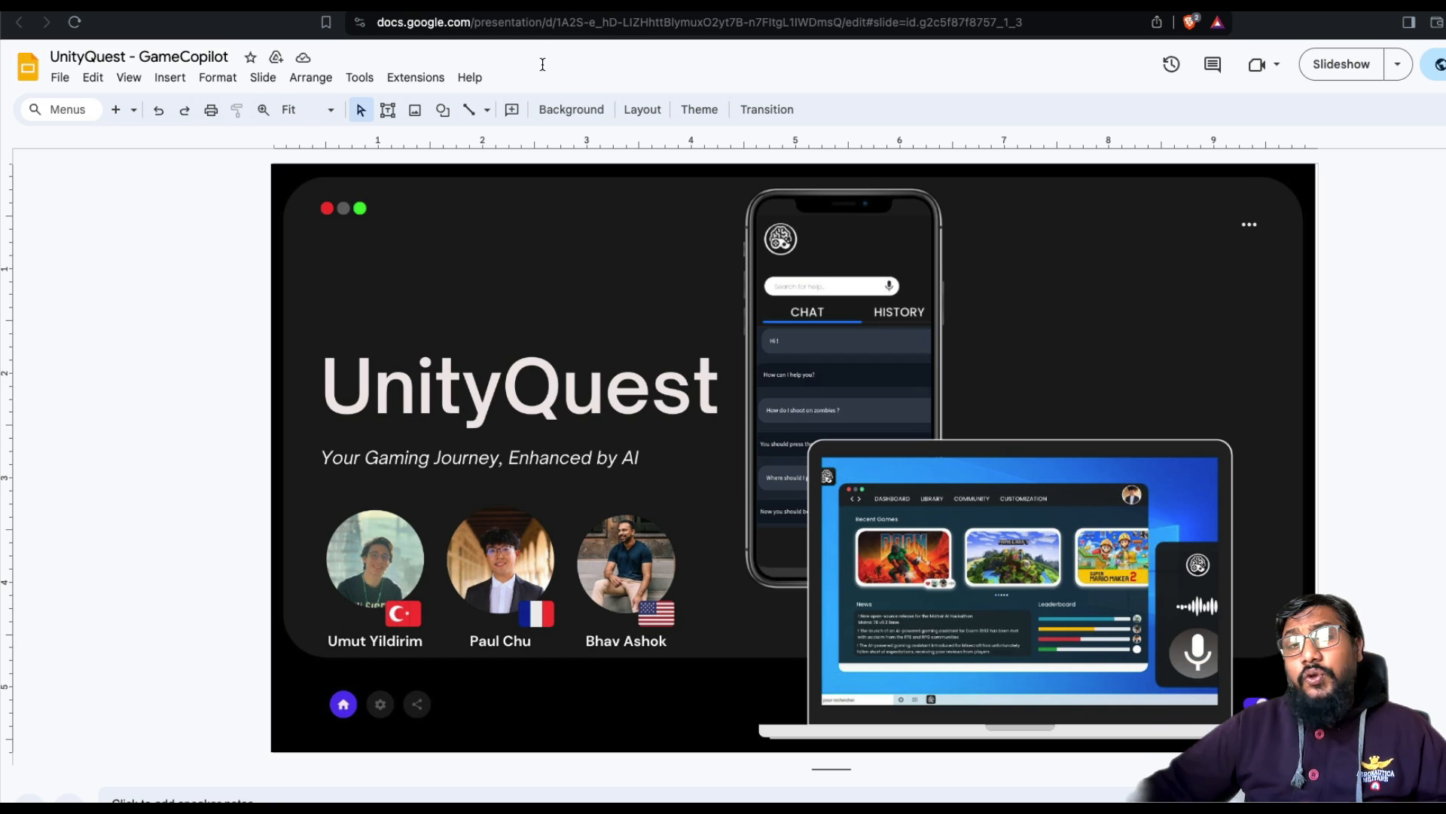
{"action": "mouse_move", "coordinate": [673, 591]}
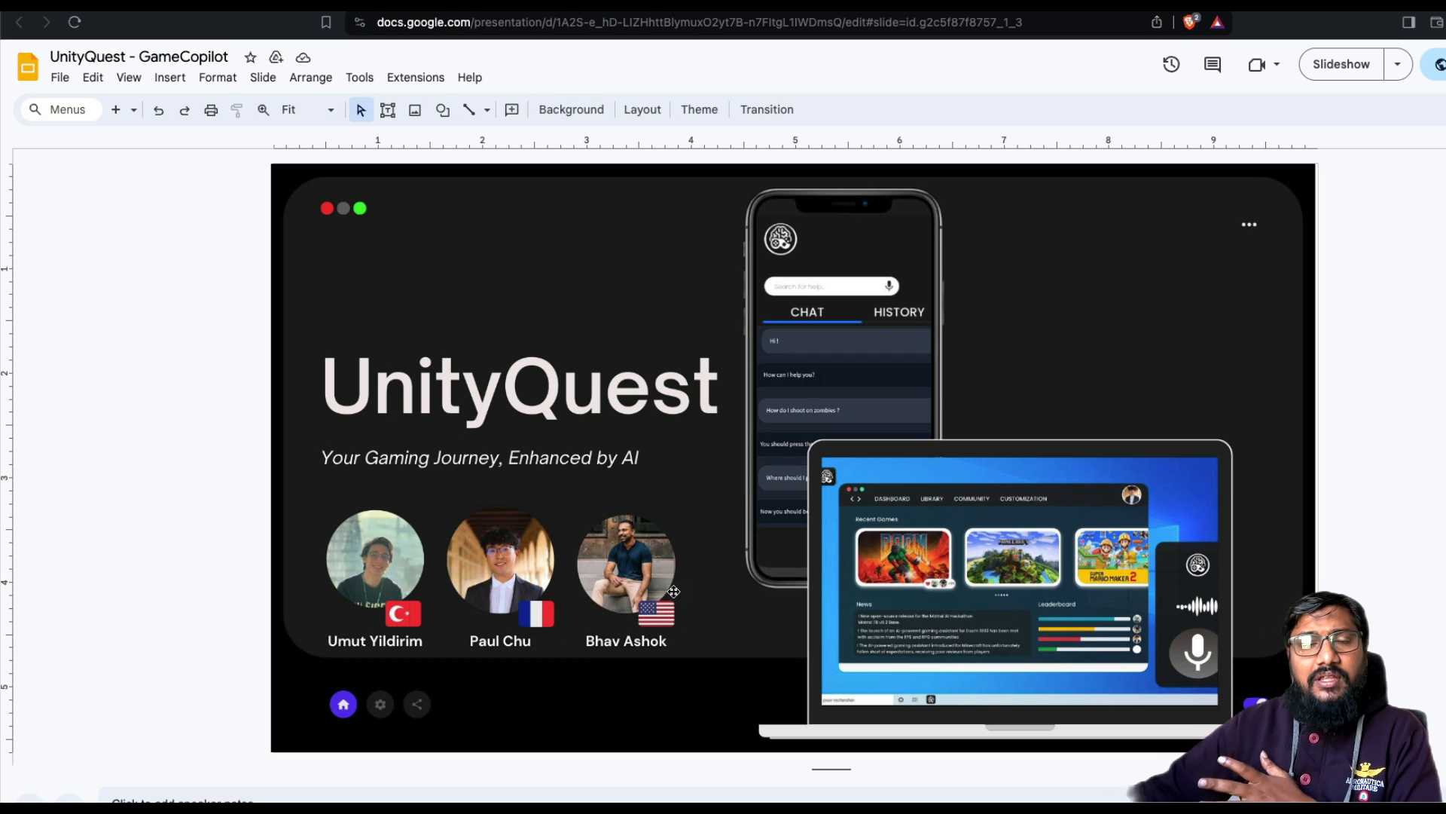
{"action": "mouse_move", "coordinate": [482, 501]}
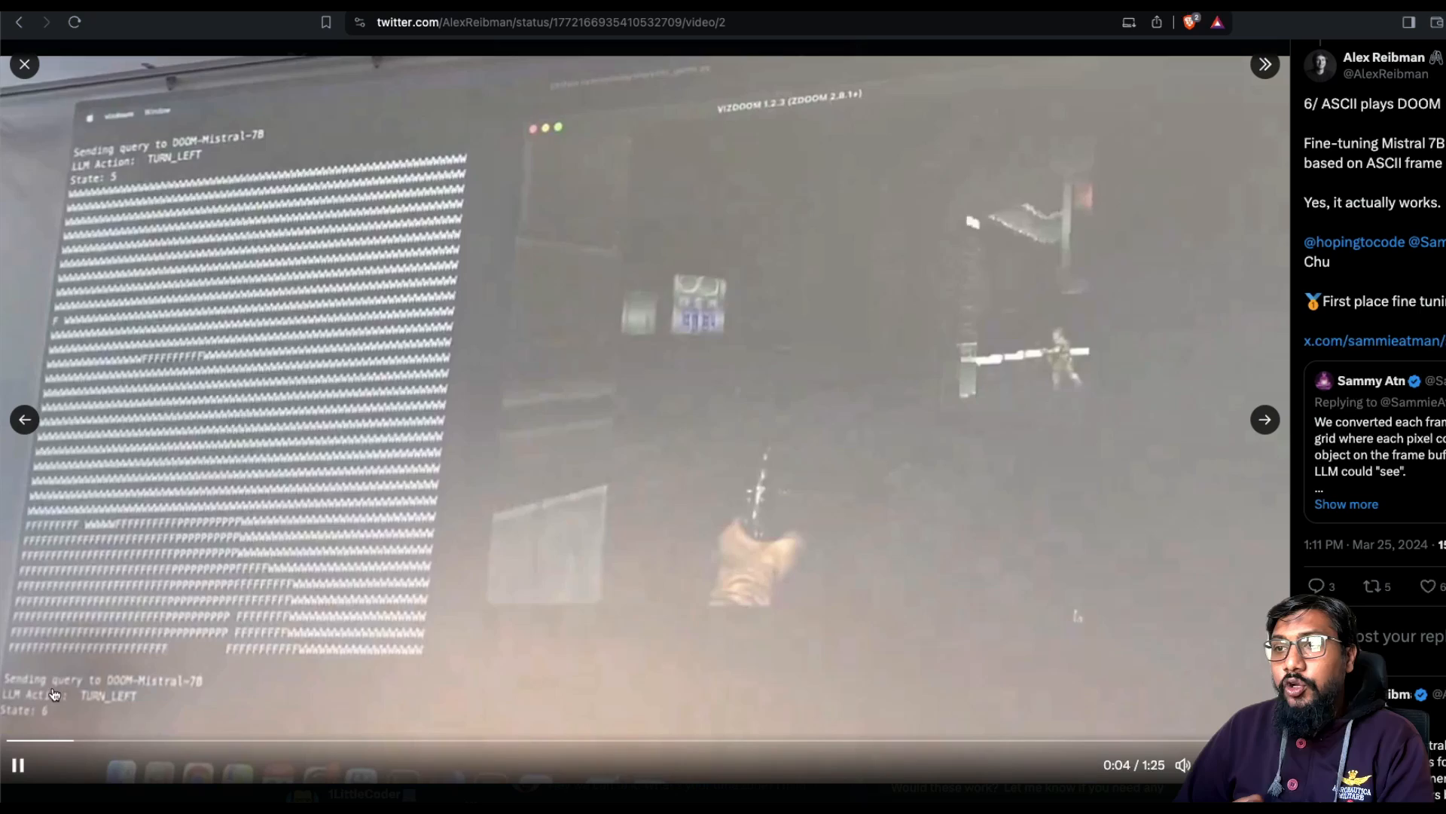
{"action": "mouse_move", "coordinate": [831, 432]}
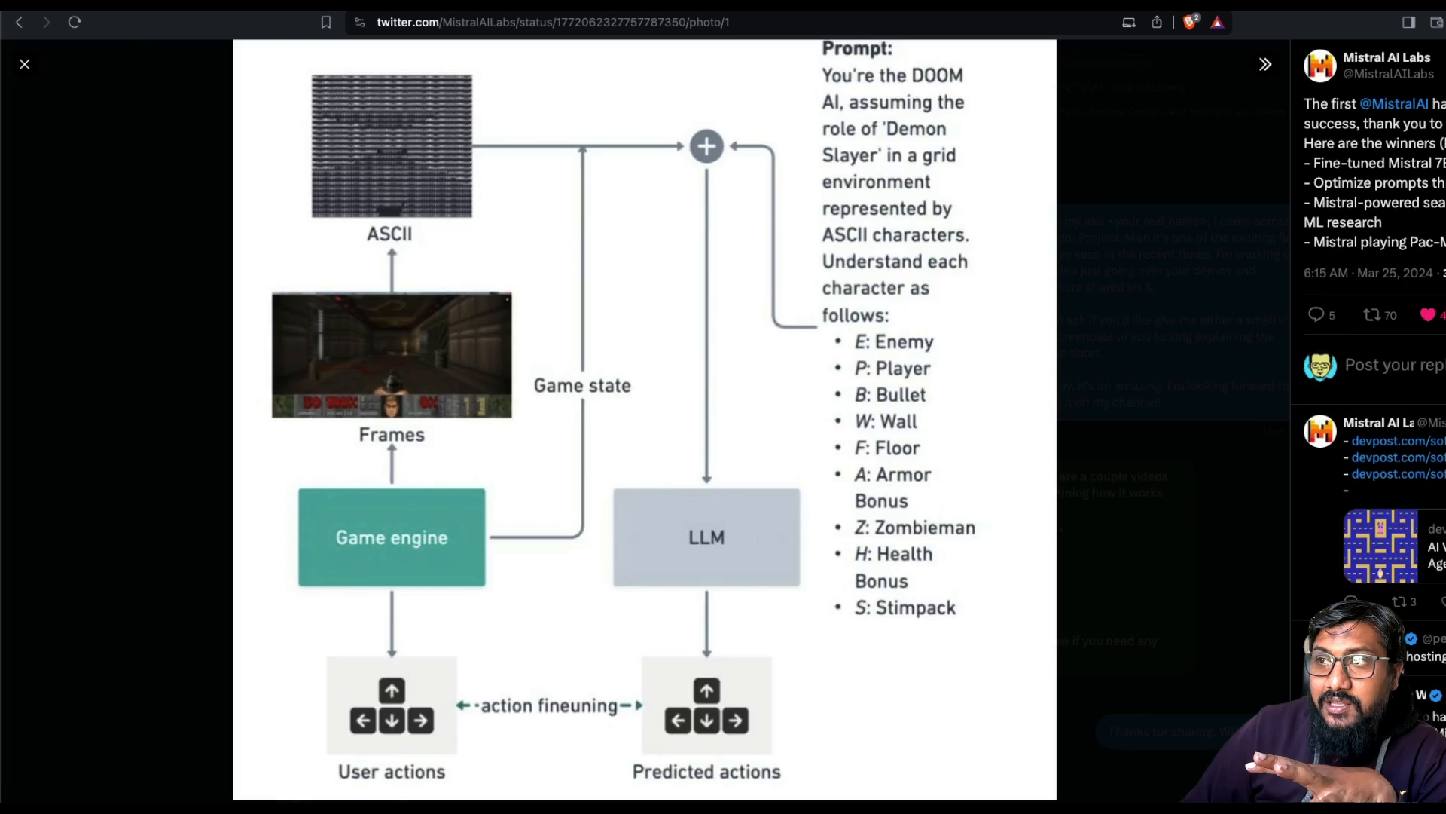
Play Alex Reibman's ASCII DOOM tweet video through to the system overview slide at its end.
{"action": "left_click", "coordinate": [1265, 63]}
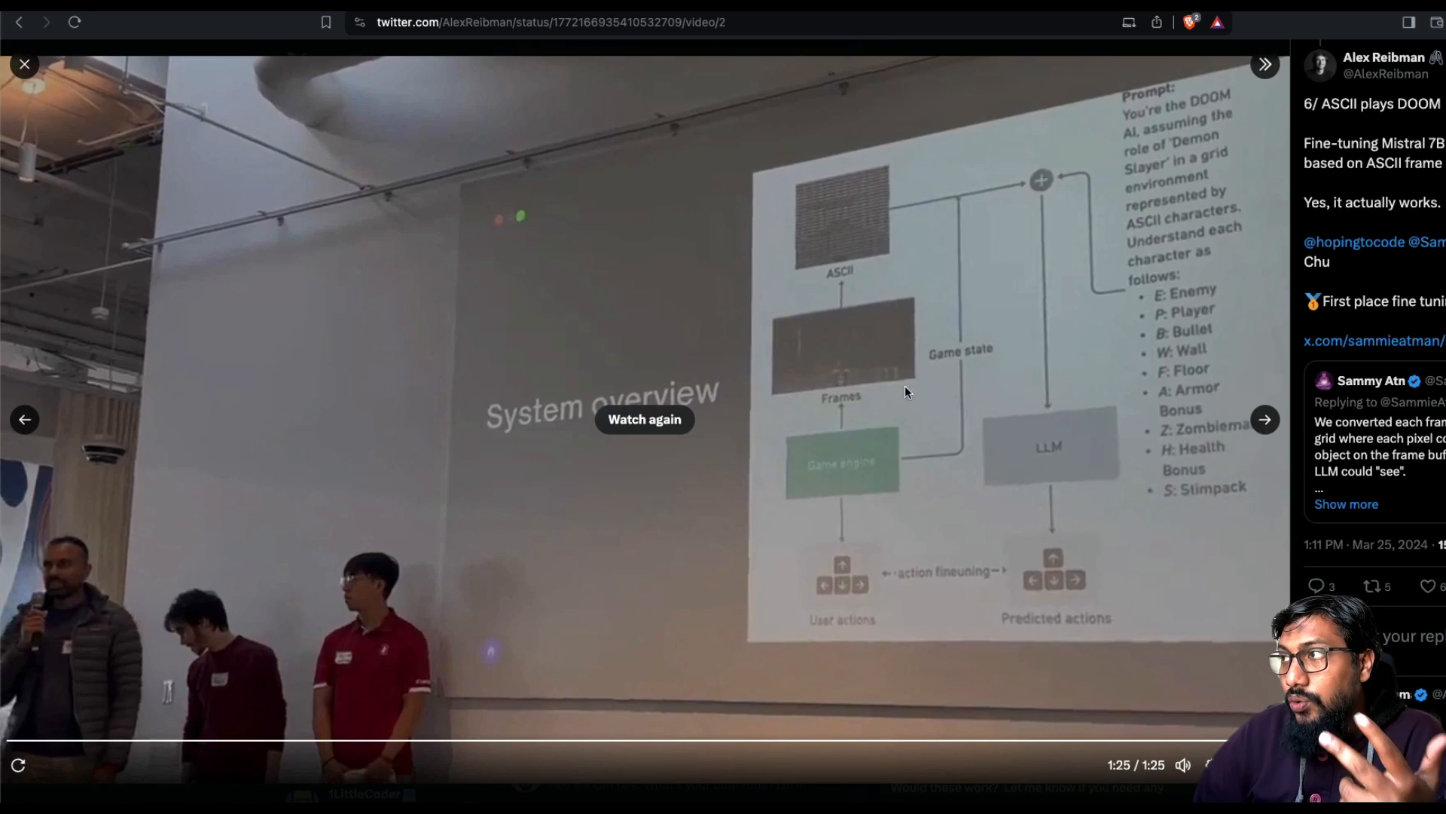
{"action": "mouse_move", "coordinate": [666, 400]}
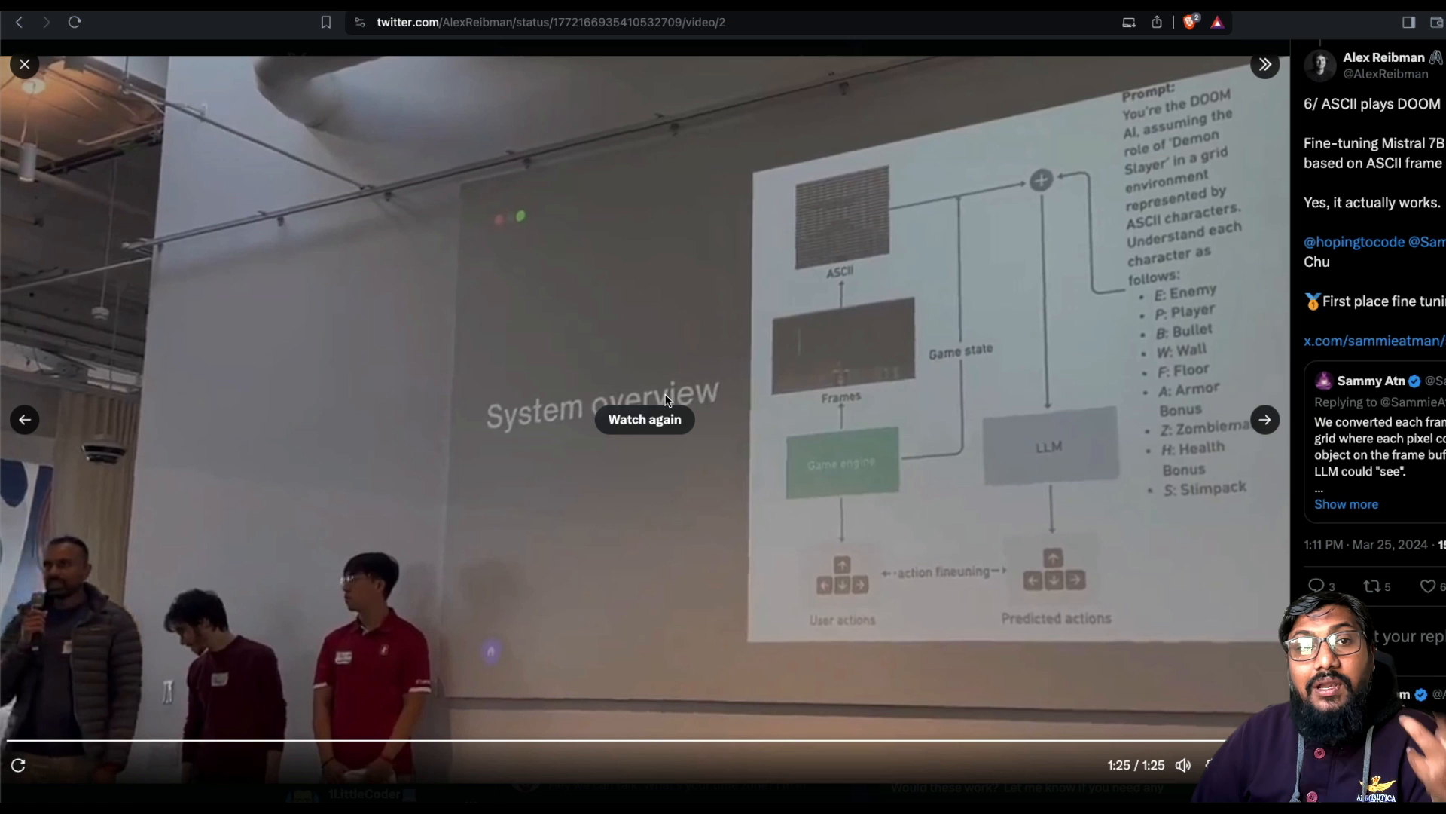
{"action": "mouse_move", "coordinate": [666, 400]}
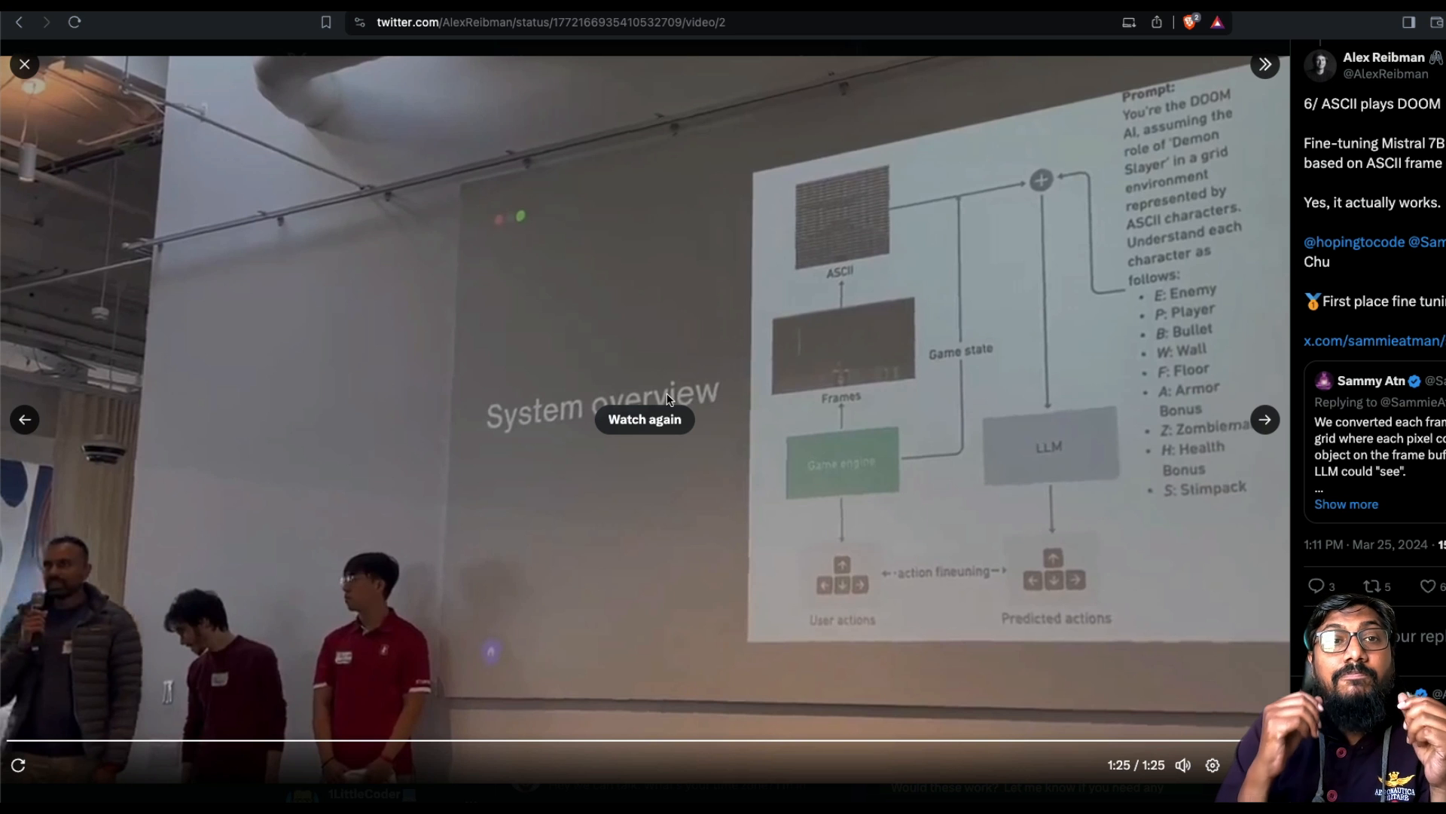
{"action": "mouse_move", "coordinate": [671, 397]}
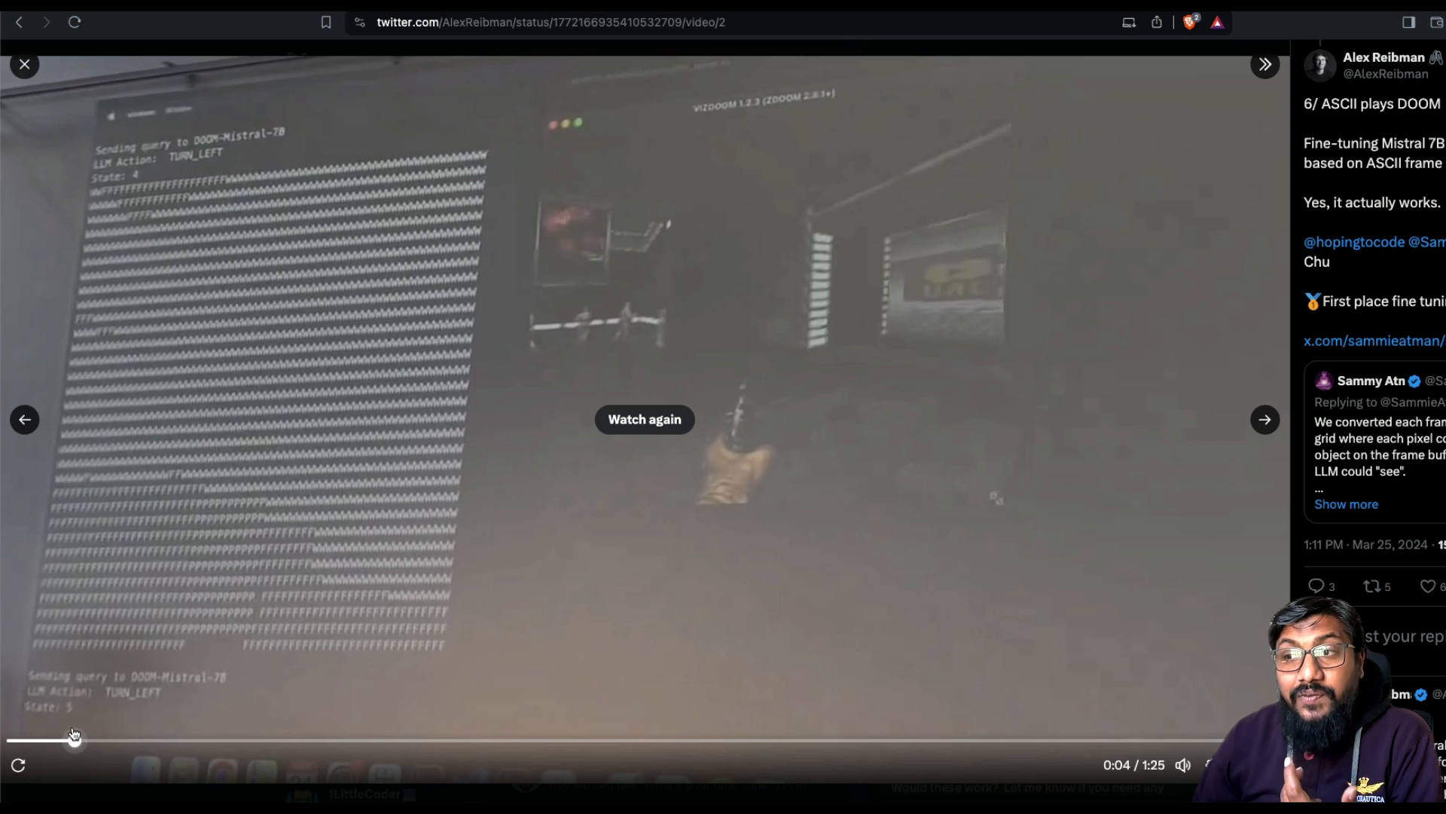
Replay the ASCII DOOM video from the beginning, back to the TURN_LEFT actions.
{"action": "left_click", "coordinate": [644, 419]}
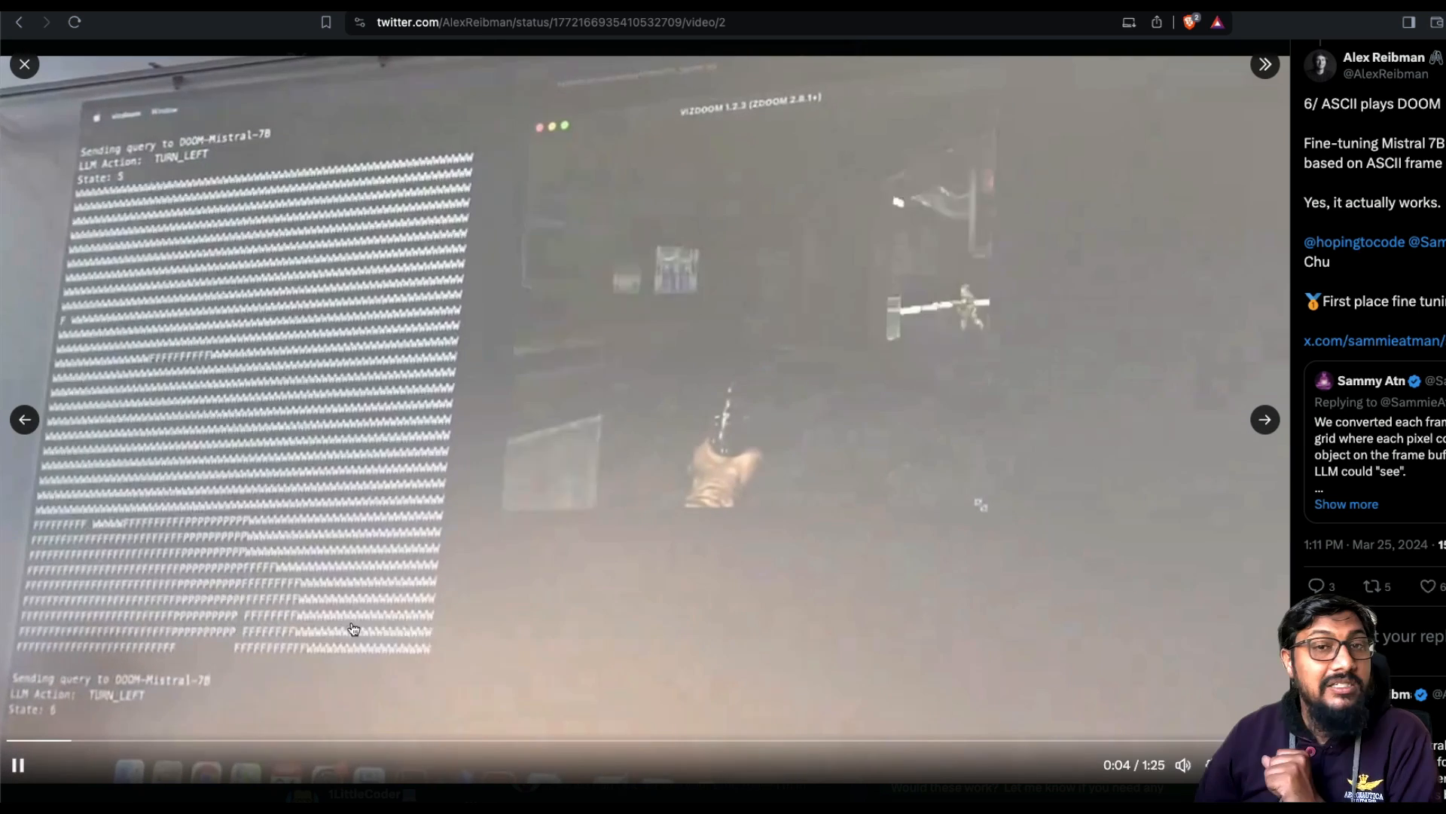